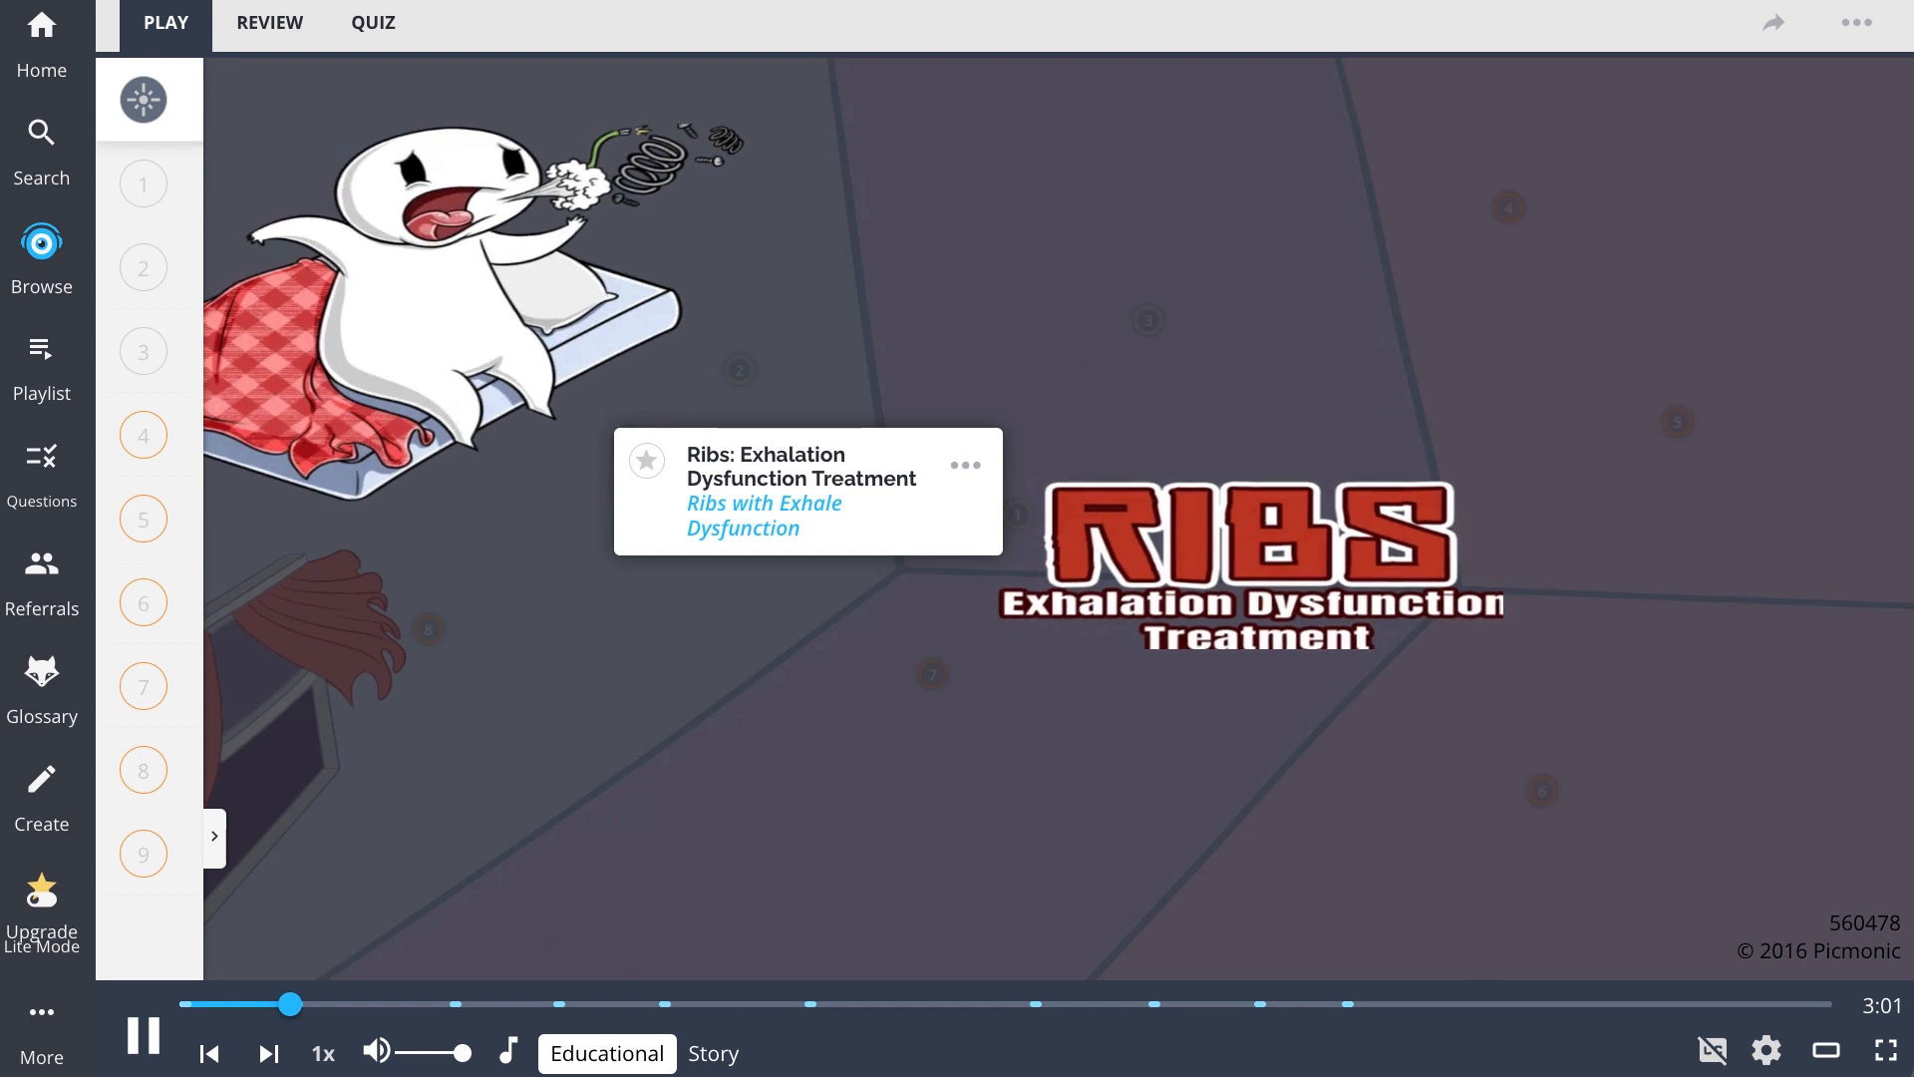
# Step: Play the Picmonic in Educational mode through fact 3, Rib 2: Posterior Scalene
pyautogui.click(142, 181)
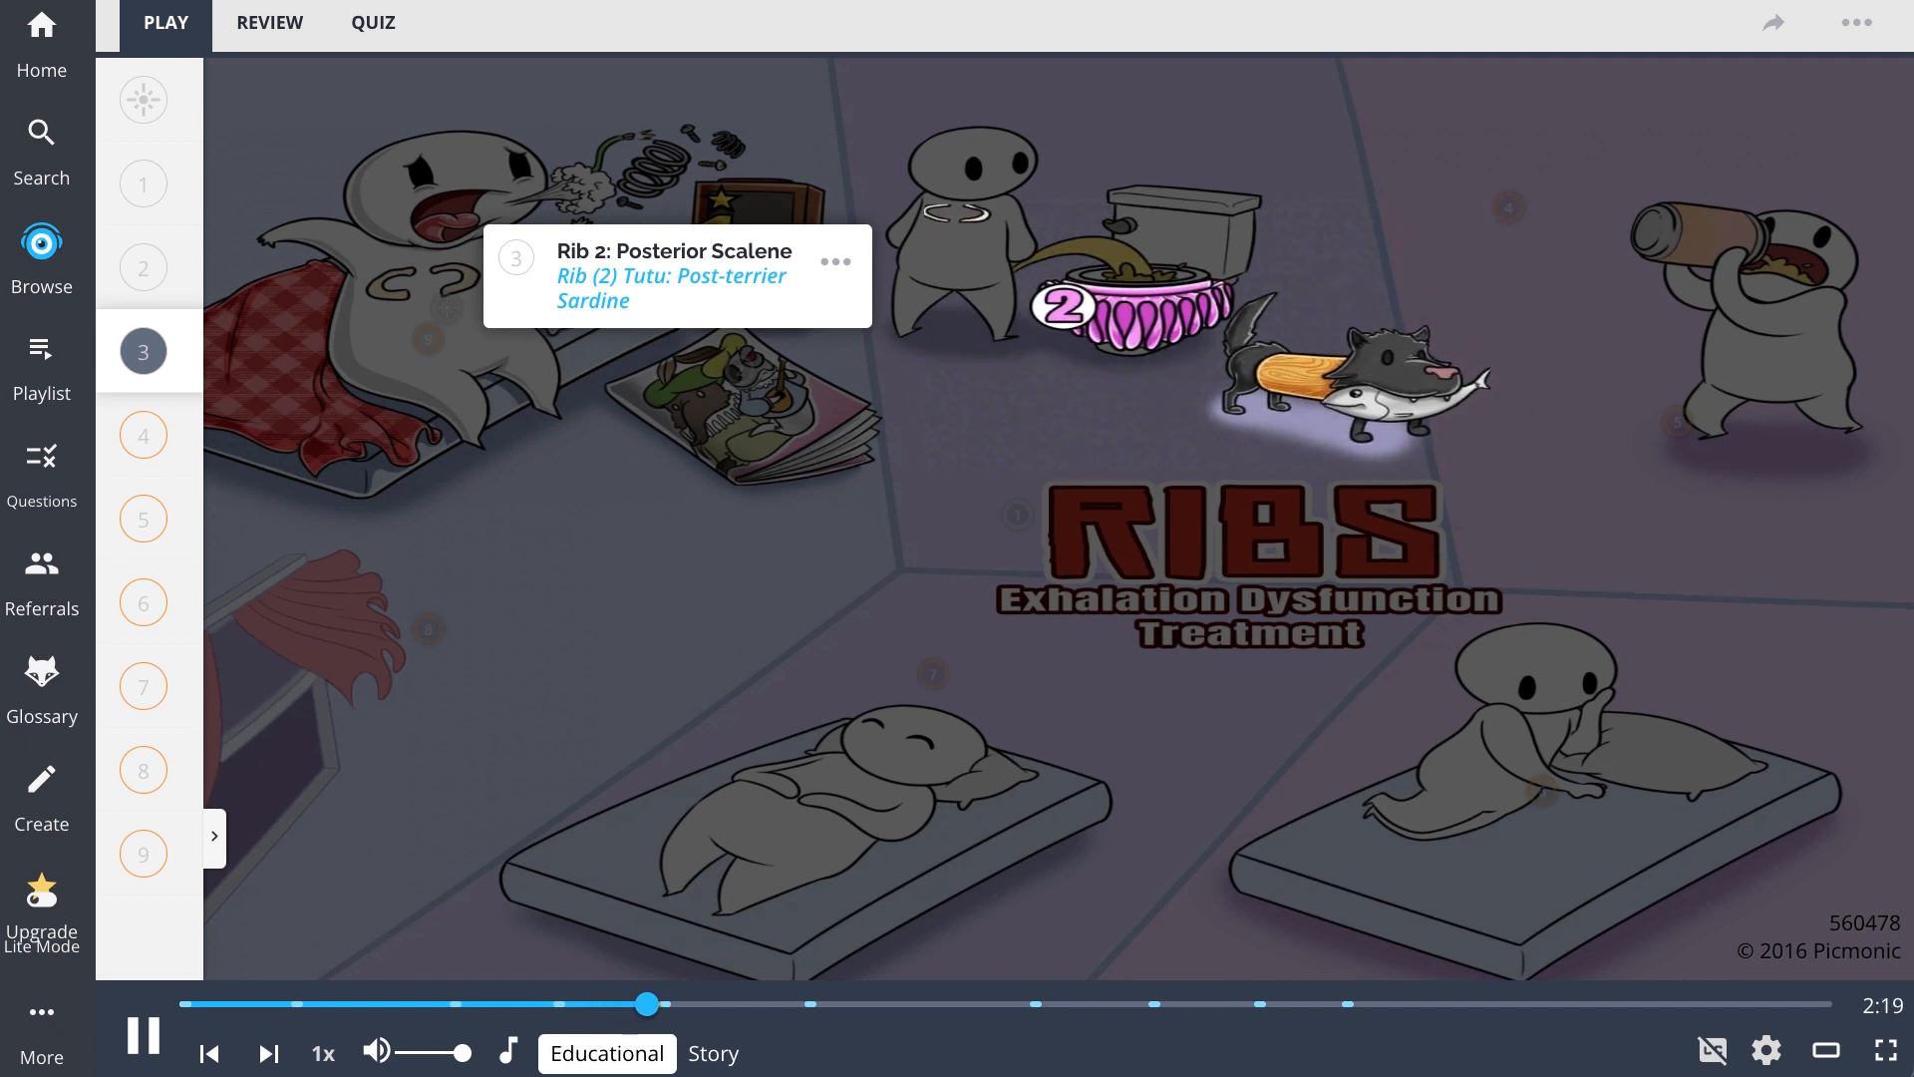
# Step: Continue playback through fact 7, Rib 11-12: Quadratus Lumborum
pyautogui.click(141, 435)
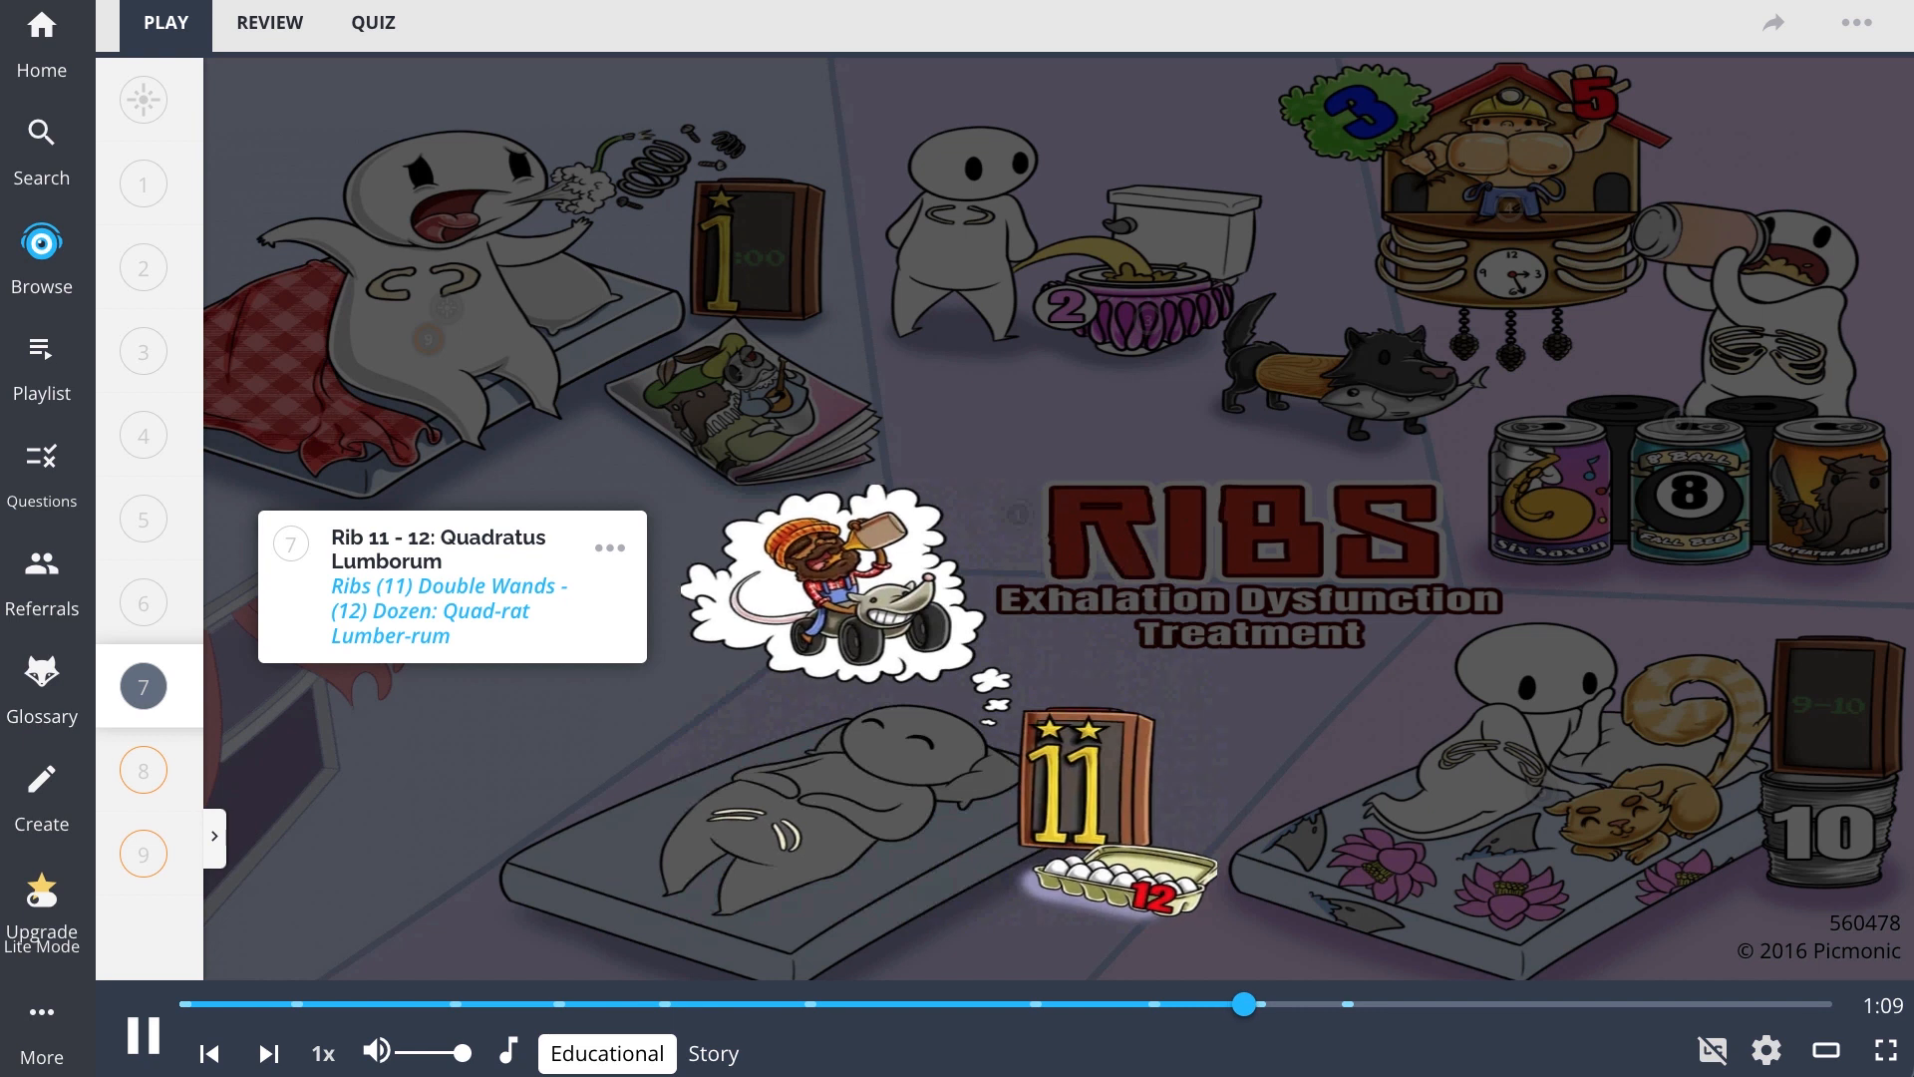
# Step: Play through facts 8 and 9, revealing Acute Muscle Spasm, until playback ends
pyautogui.click(144, 769)
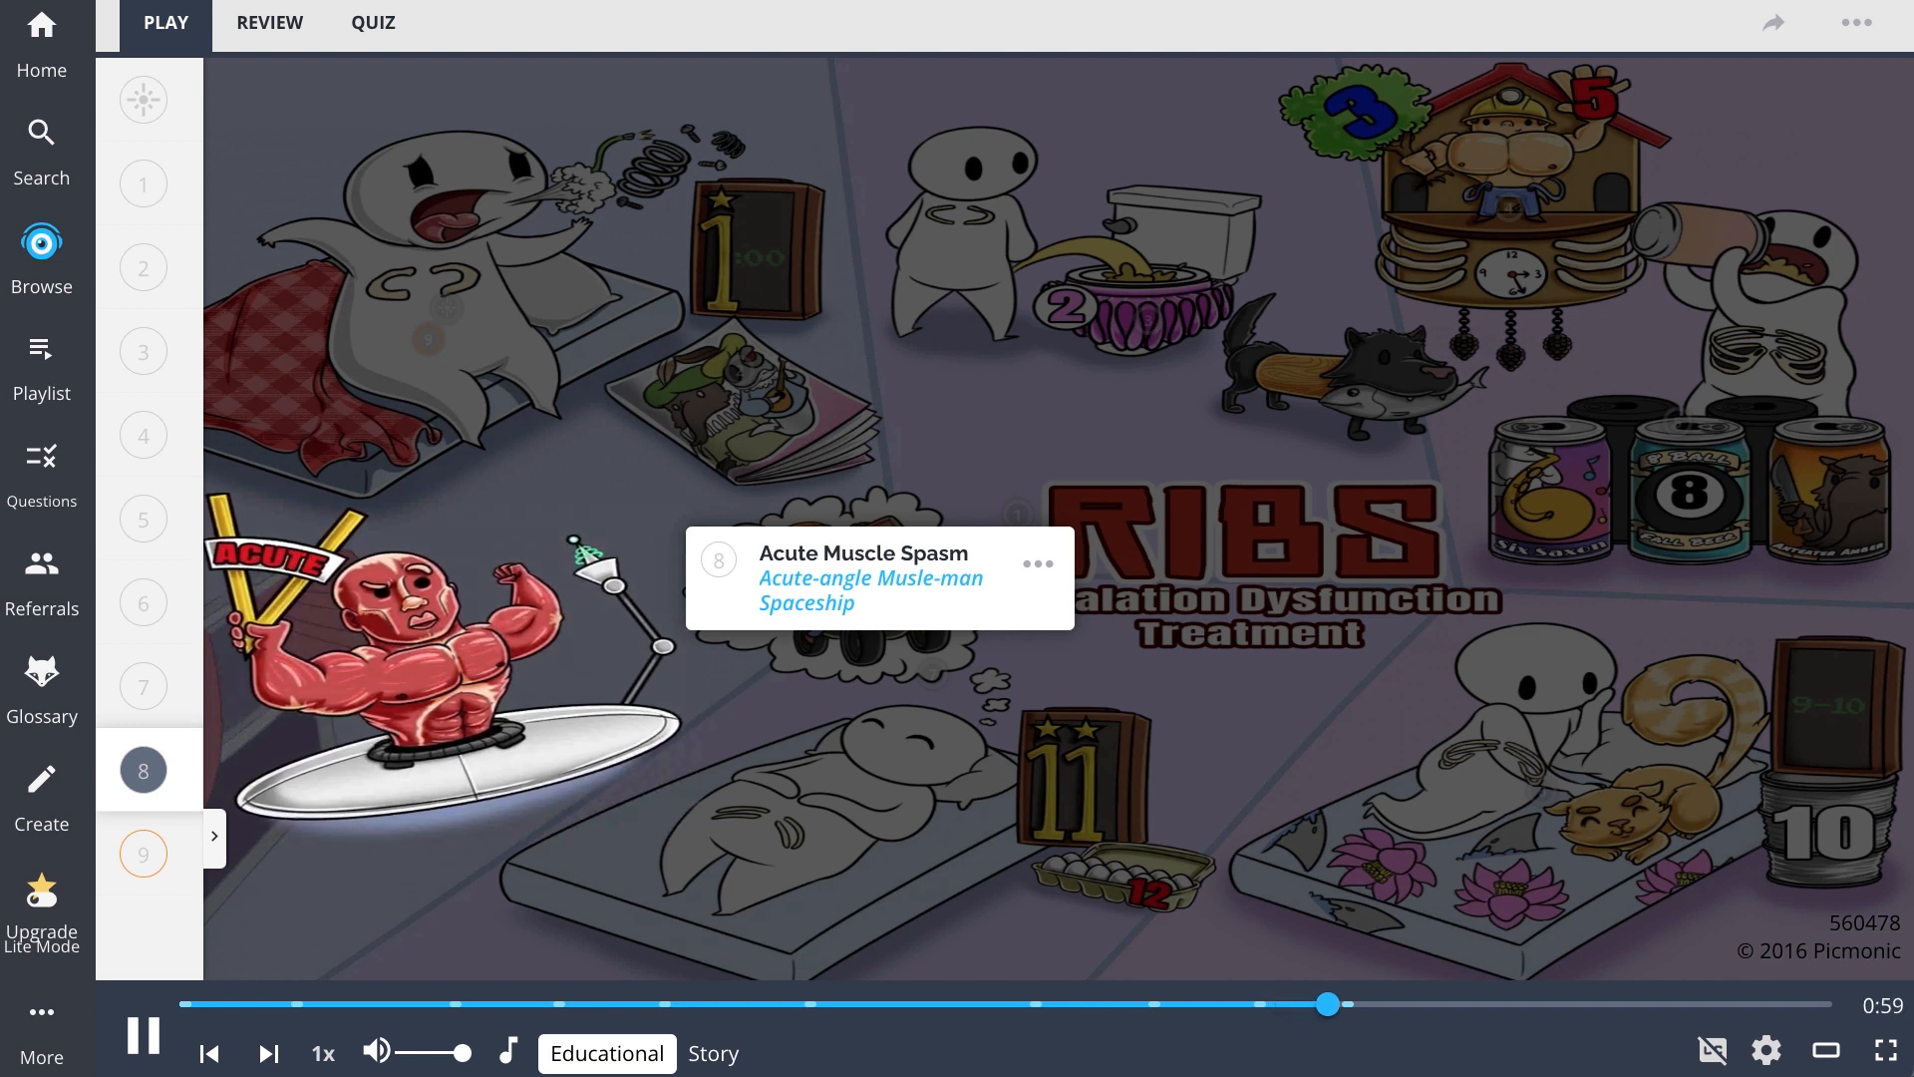
pyautogui.click(142, 853)
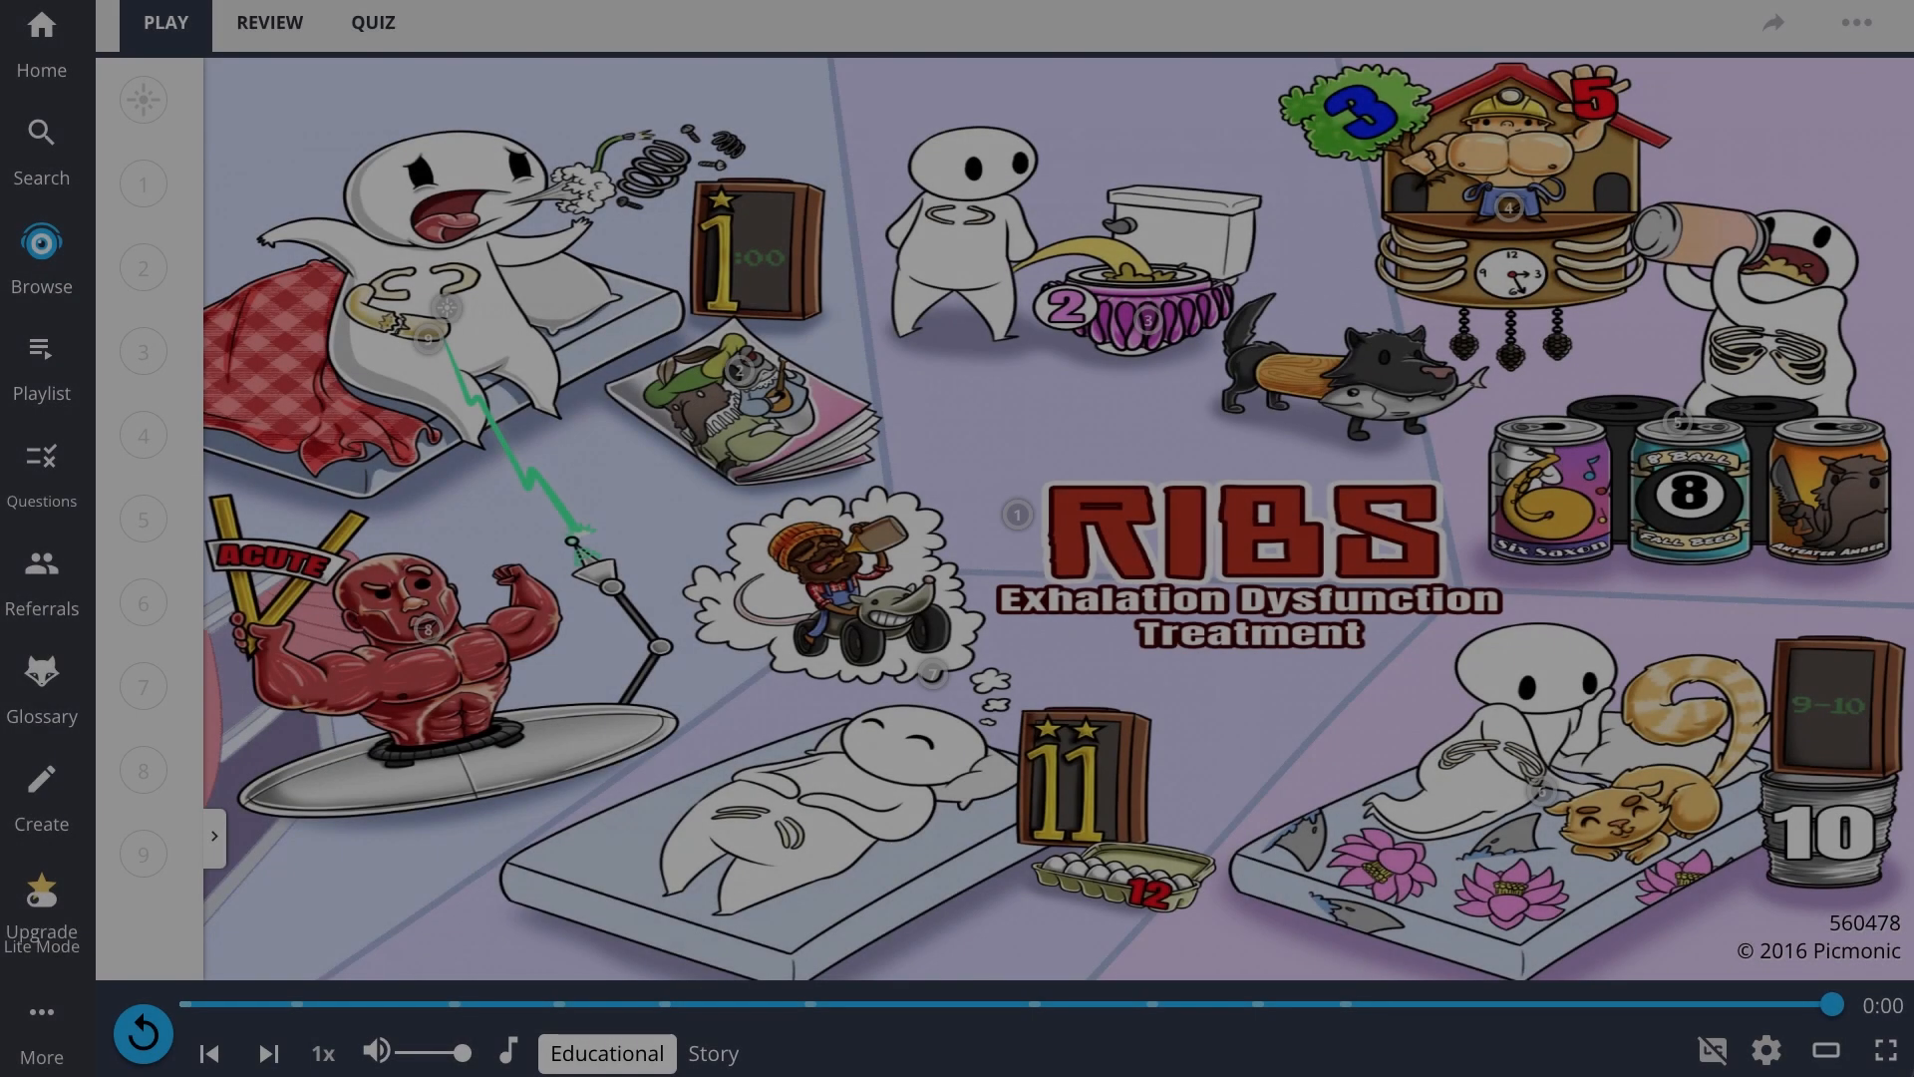
# Step: Choose the Story narration version, then start the quiz for this Picmonic
pyautogui.click(142, 1033)
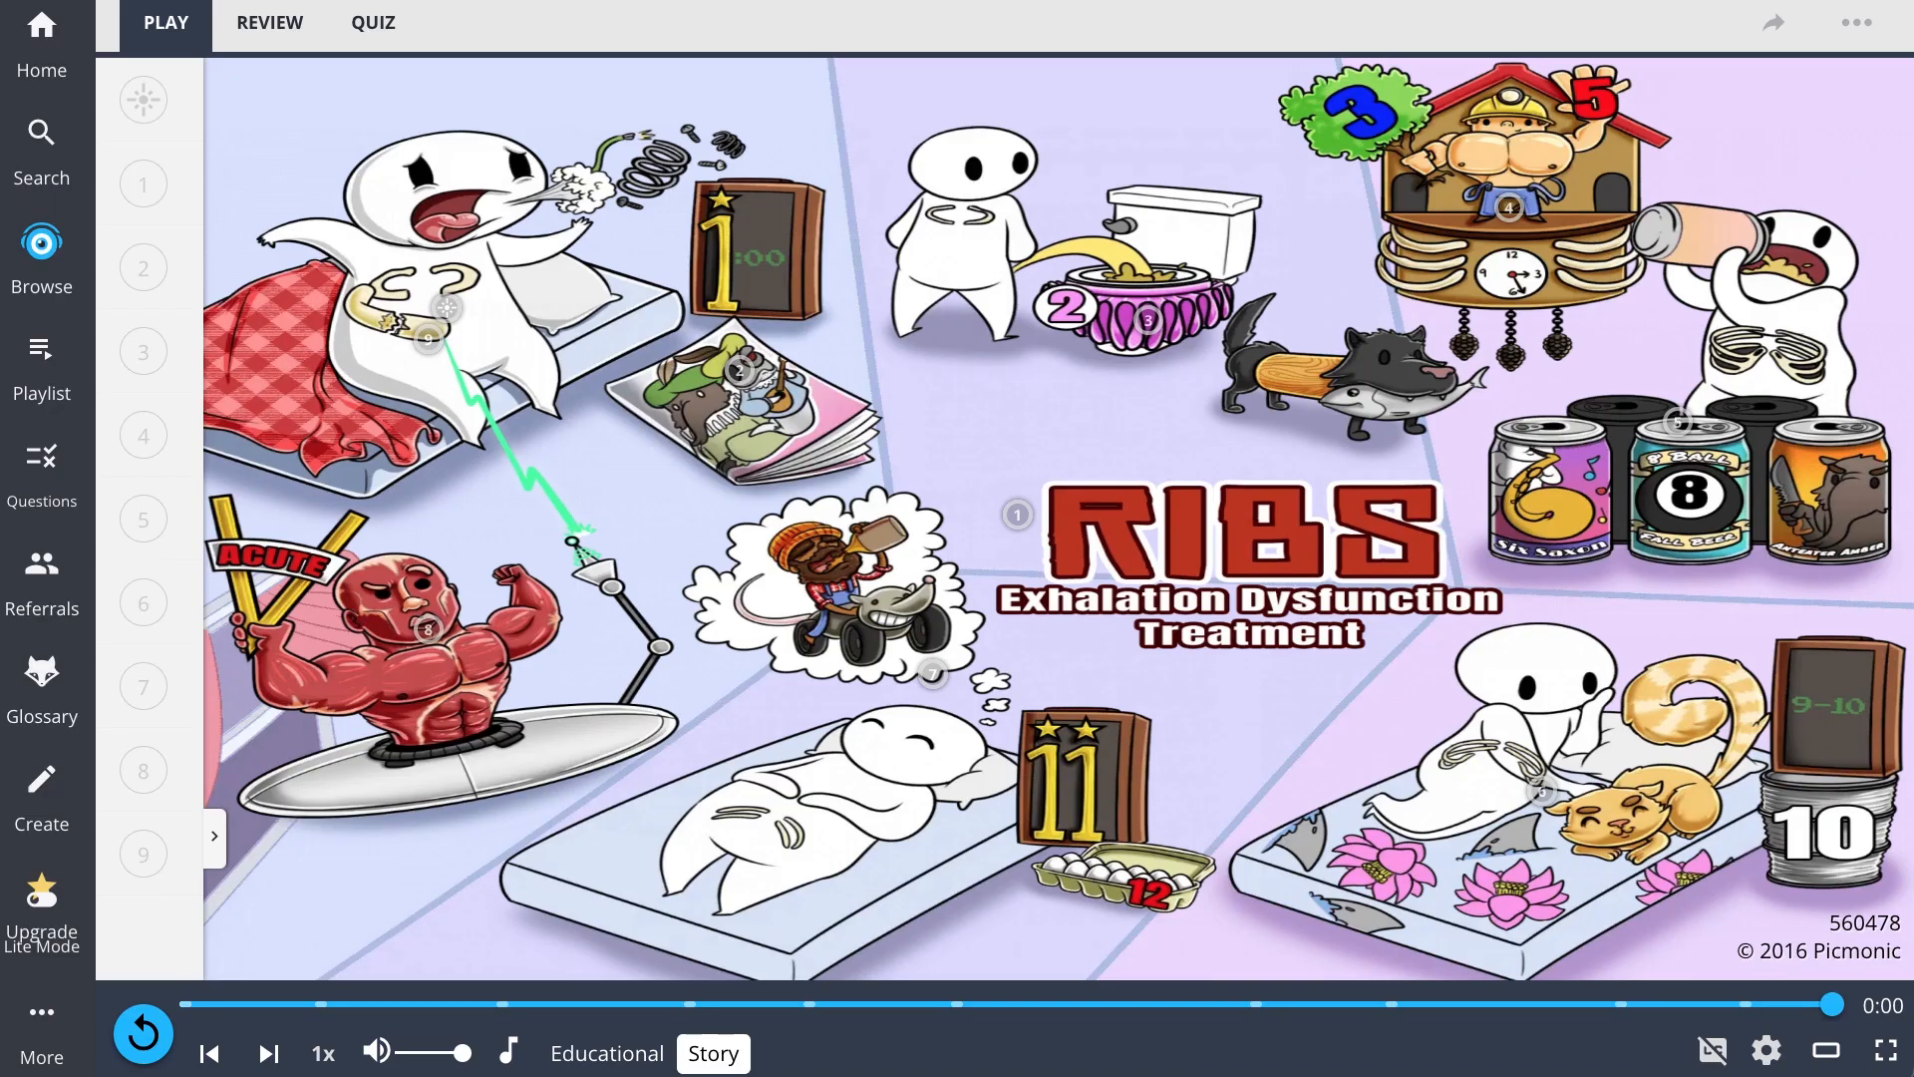
pyautogui.click(373, 22)
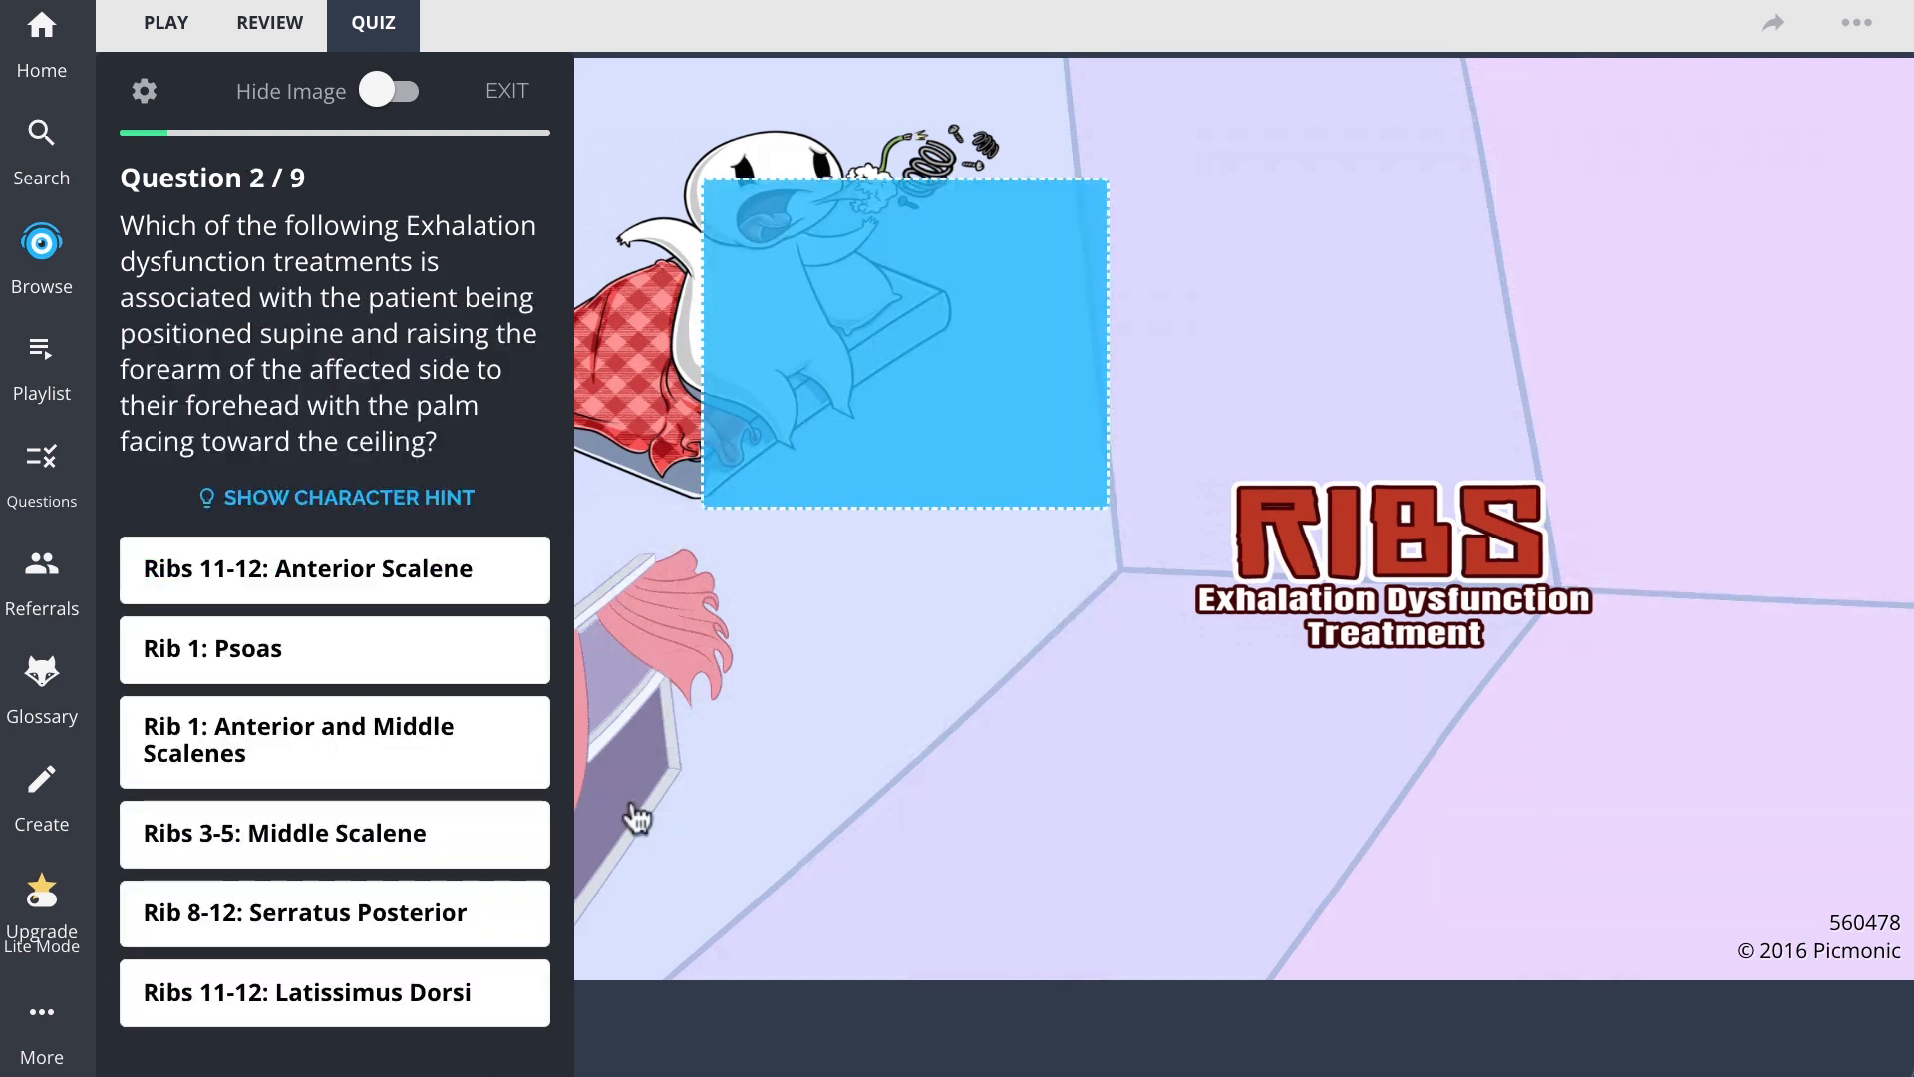
# Step: Answer Rib 1: Anterior and Middle Scalenes, advance, then browse the Treatment Modalities course list
pyautogui.click(333, 738)
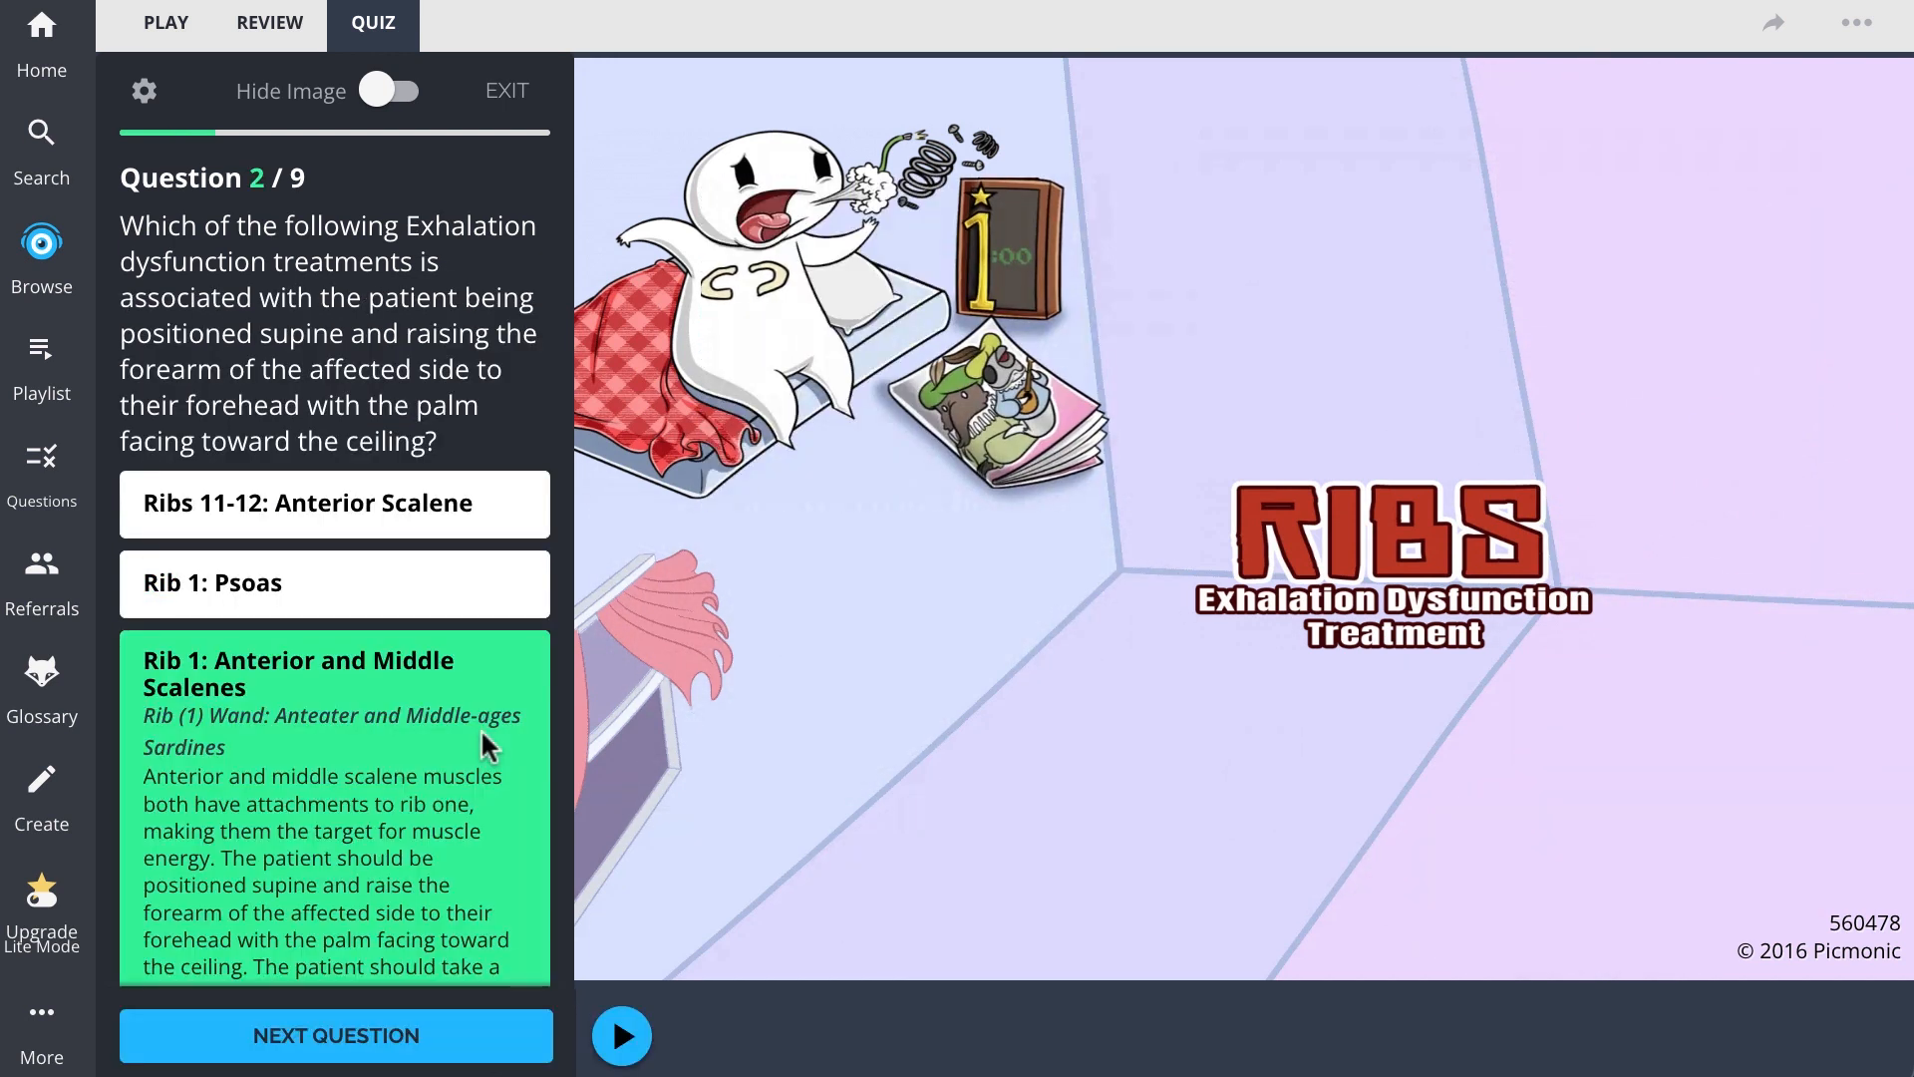
pyautogui.click(335, 1035)
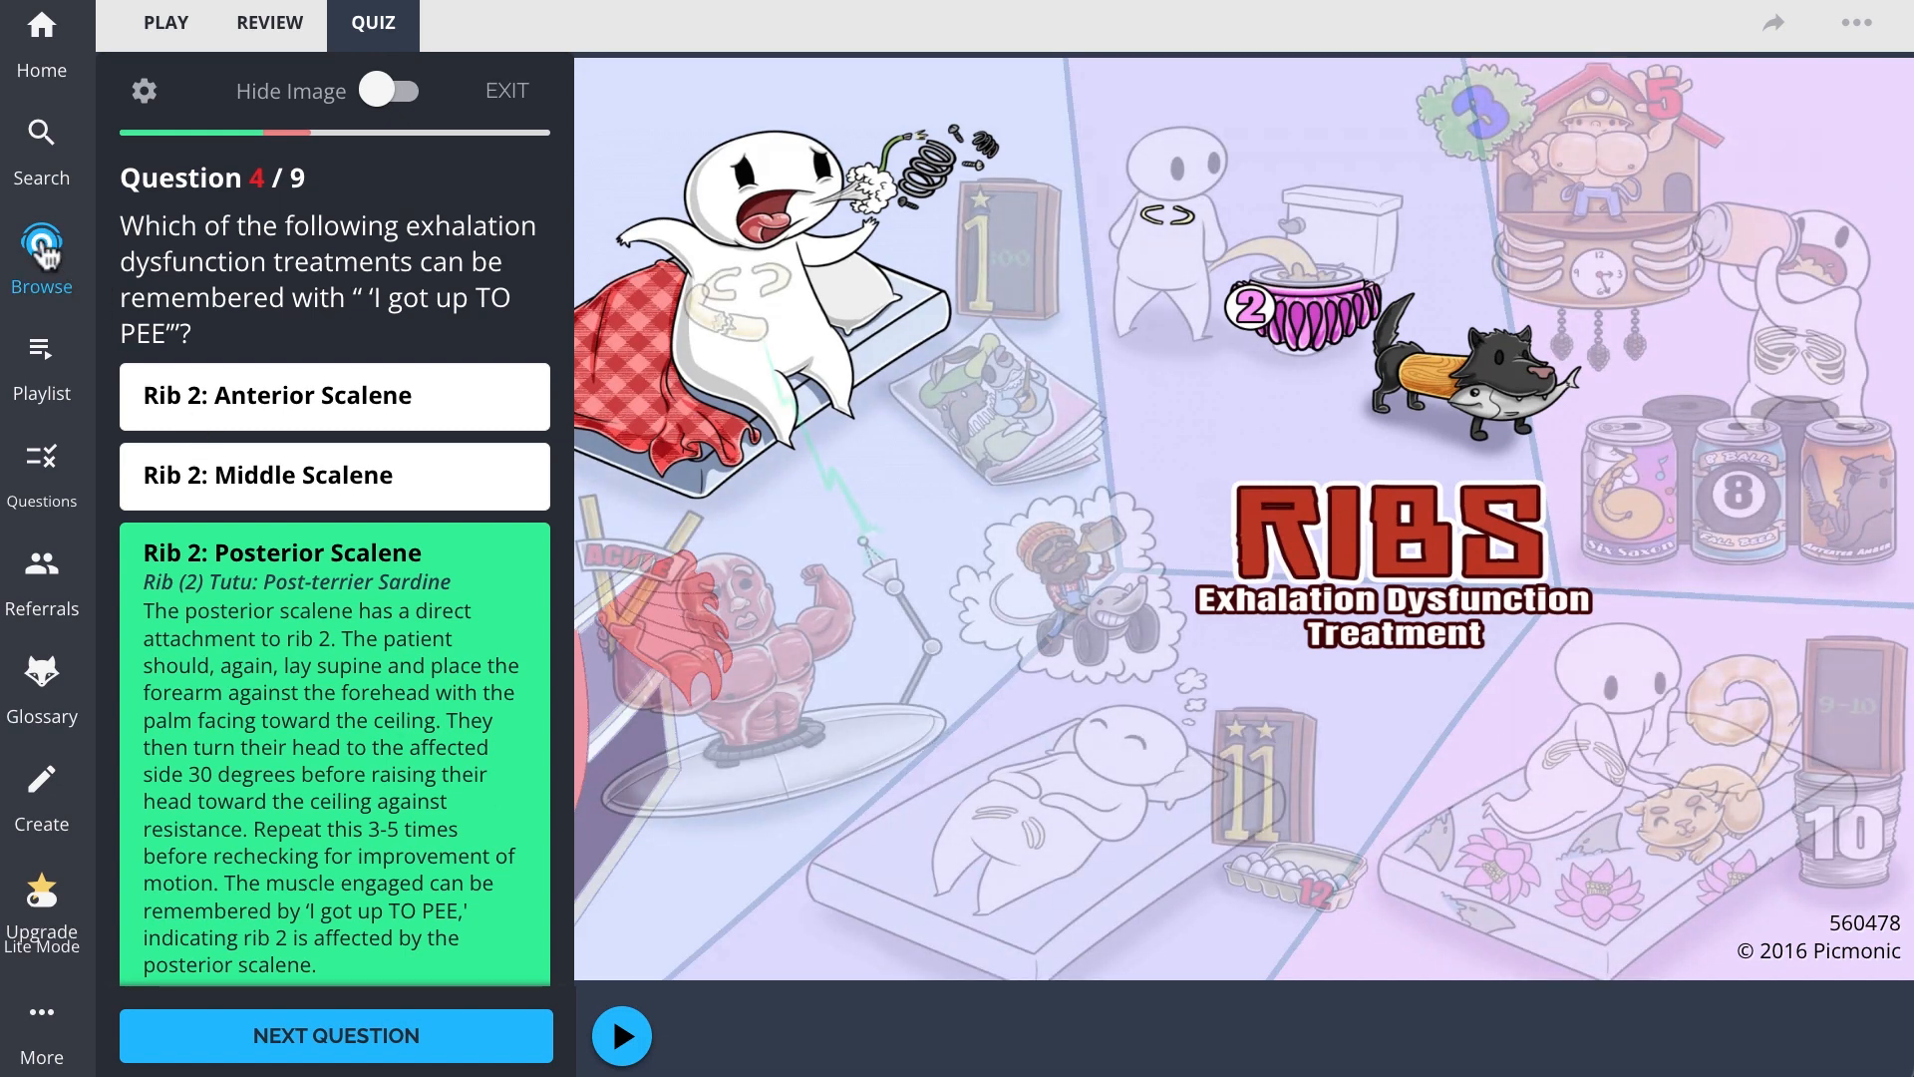
pyautogui.click(42, 143)
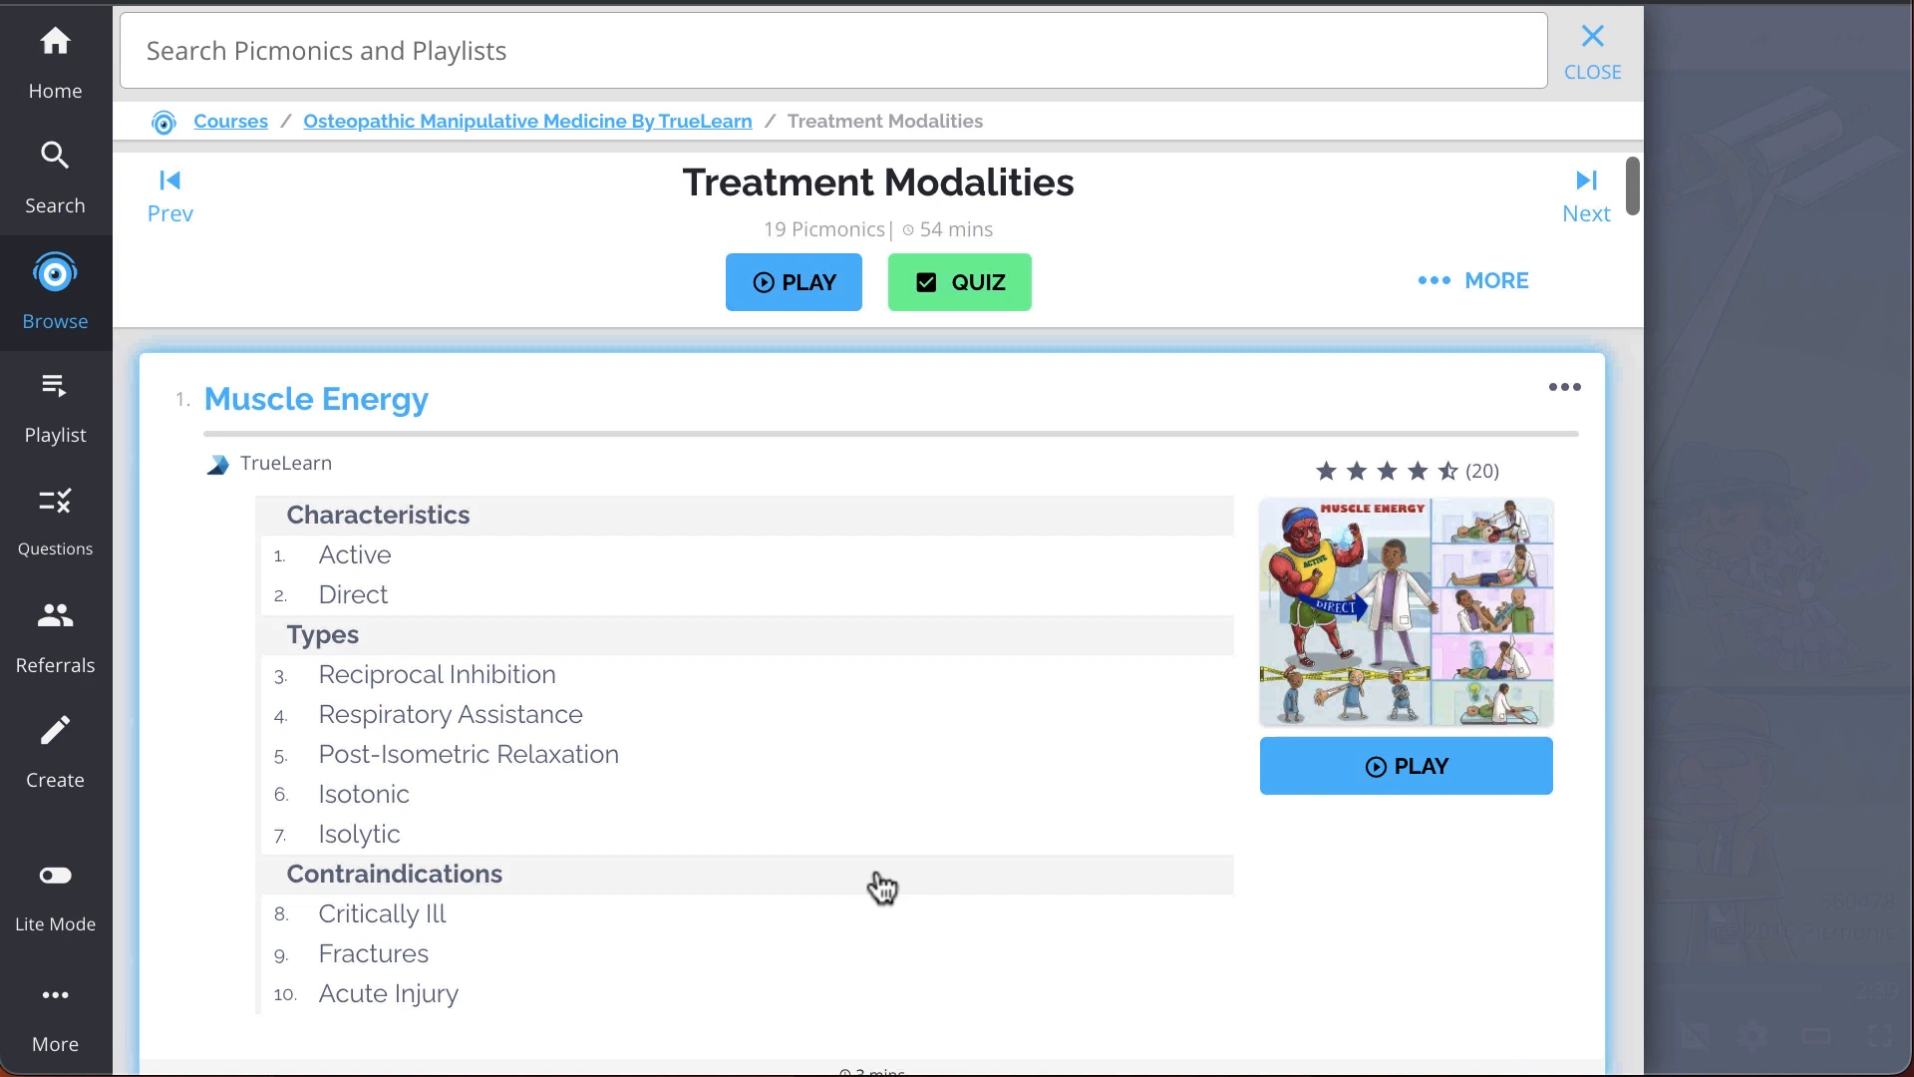
pyautogui.scroll(-3)
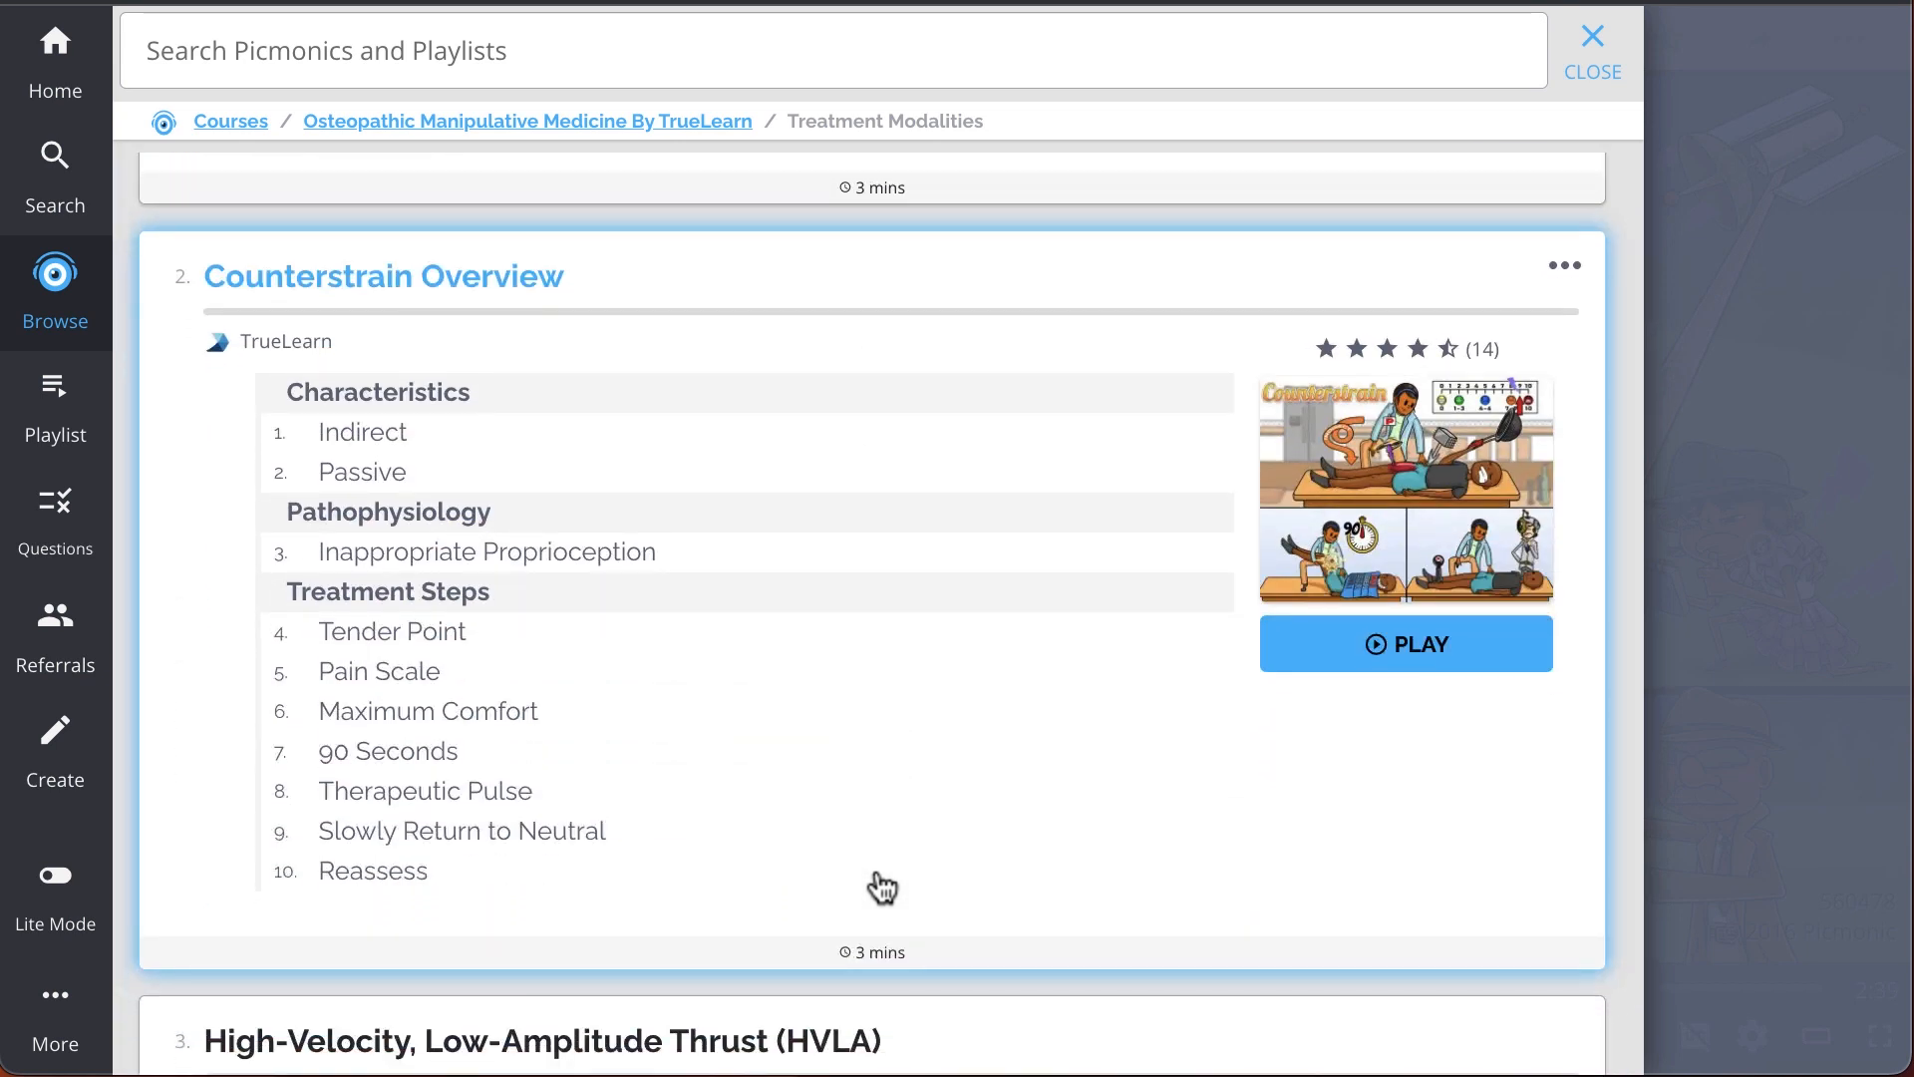
pyautogui.scroll(-3)
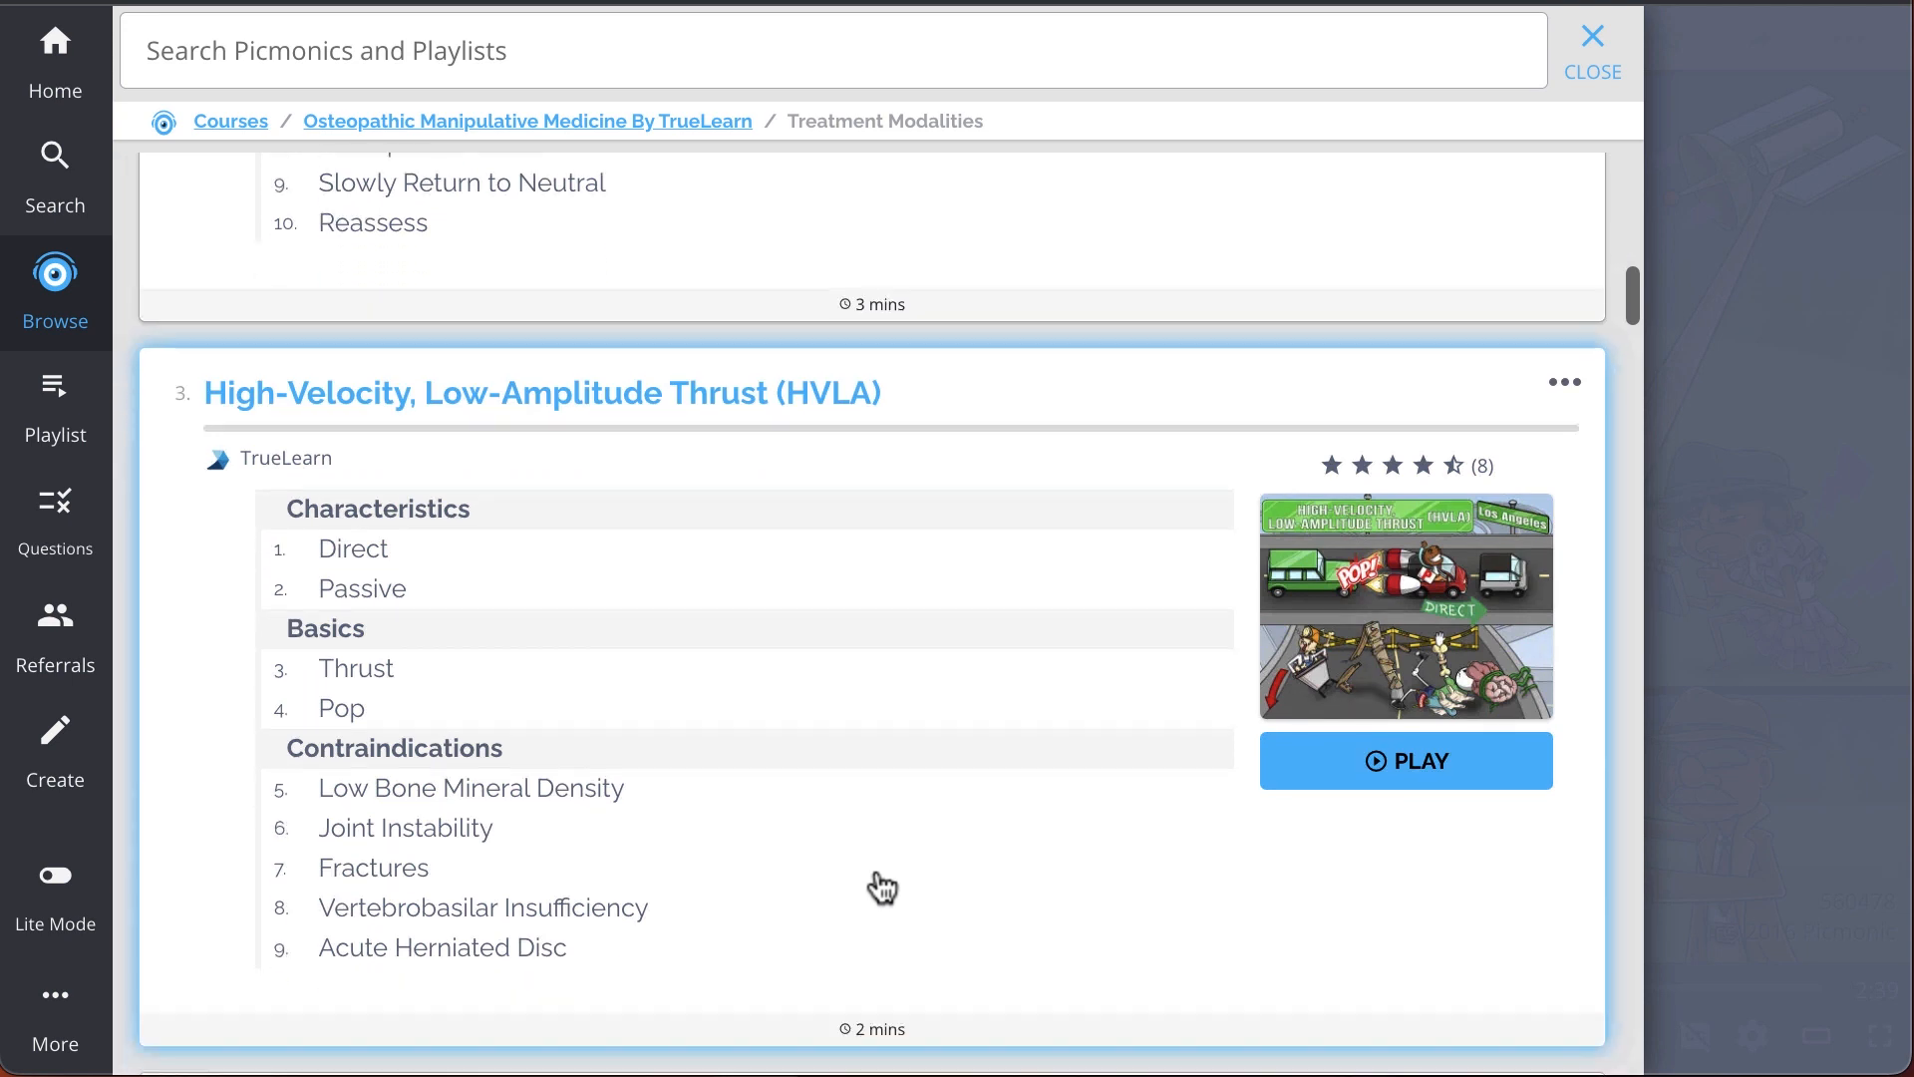
pyautogui.scroll(-3)
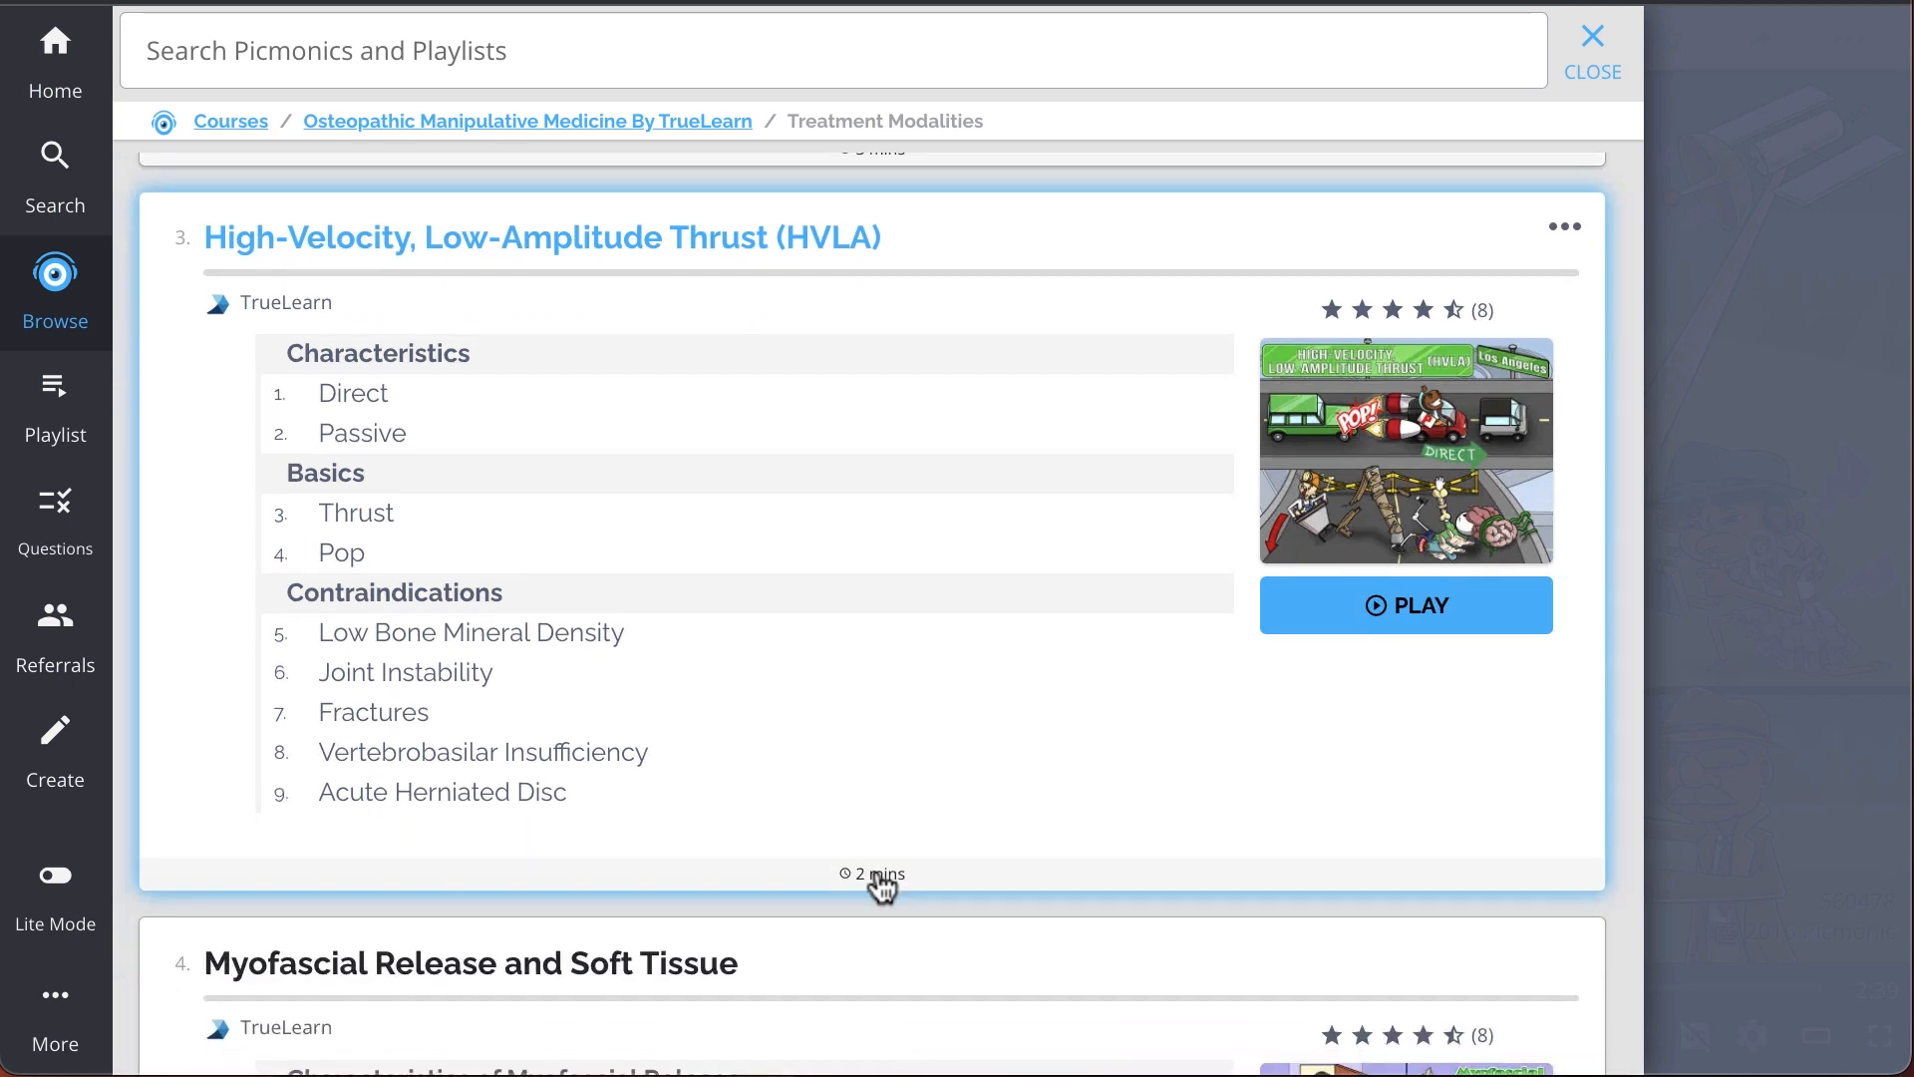
pyautogui.scroll(-3)
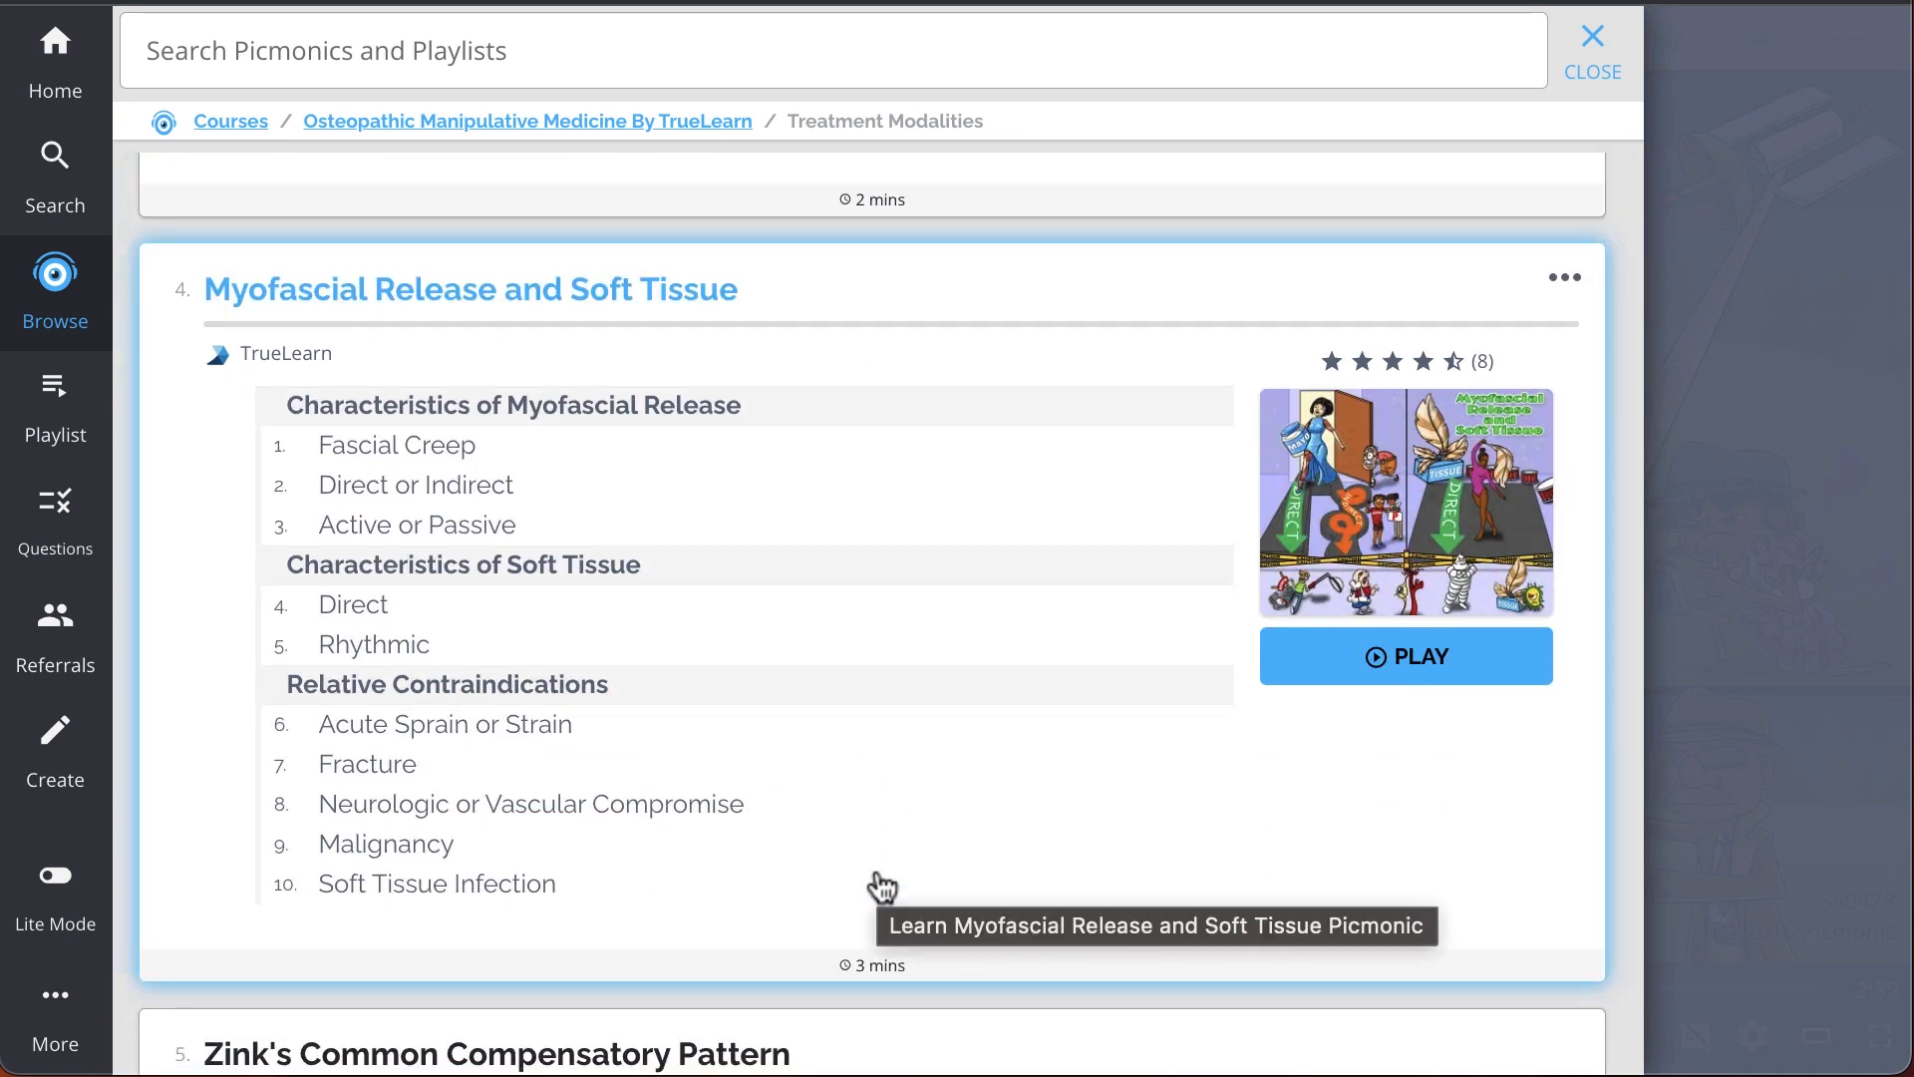
pyautogui.scroll(-3)
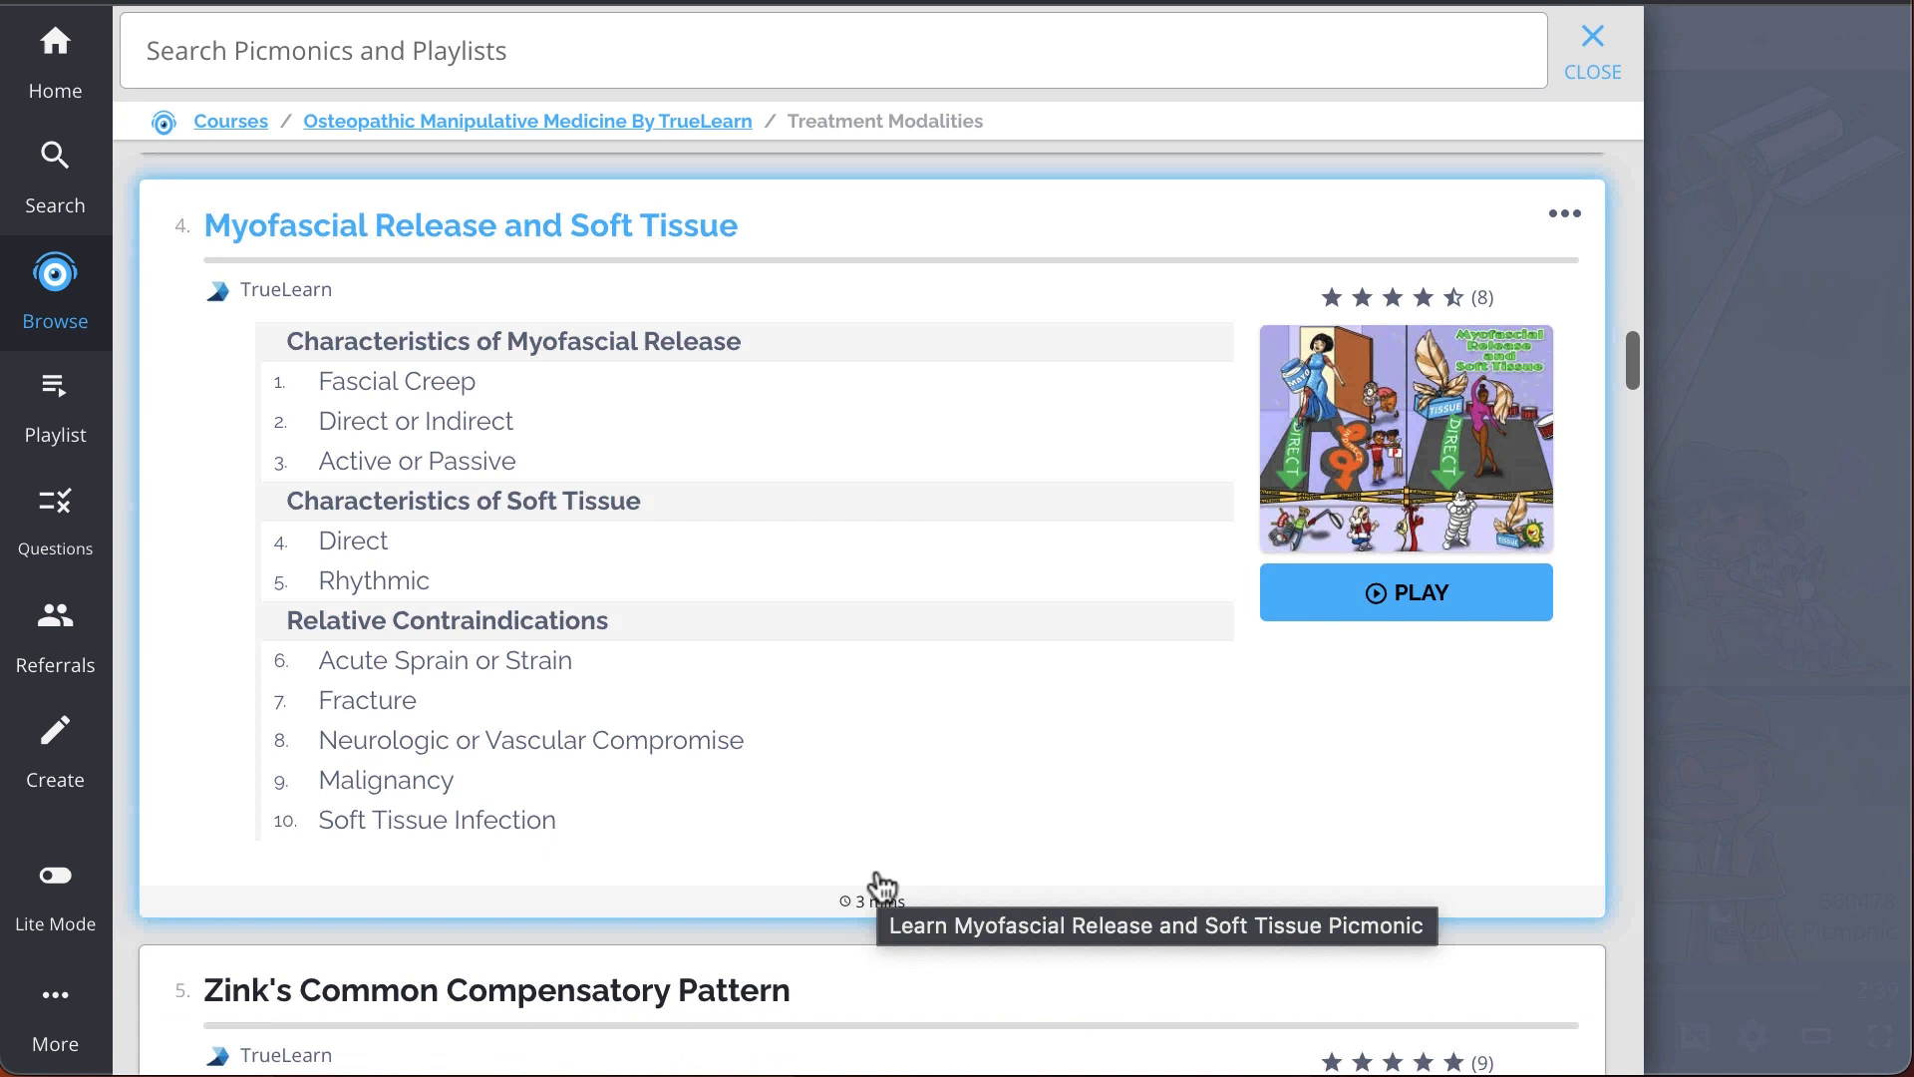
pyautogui.scroll(-3)
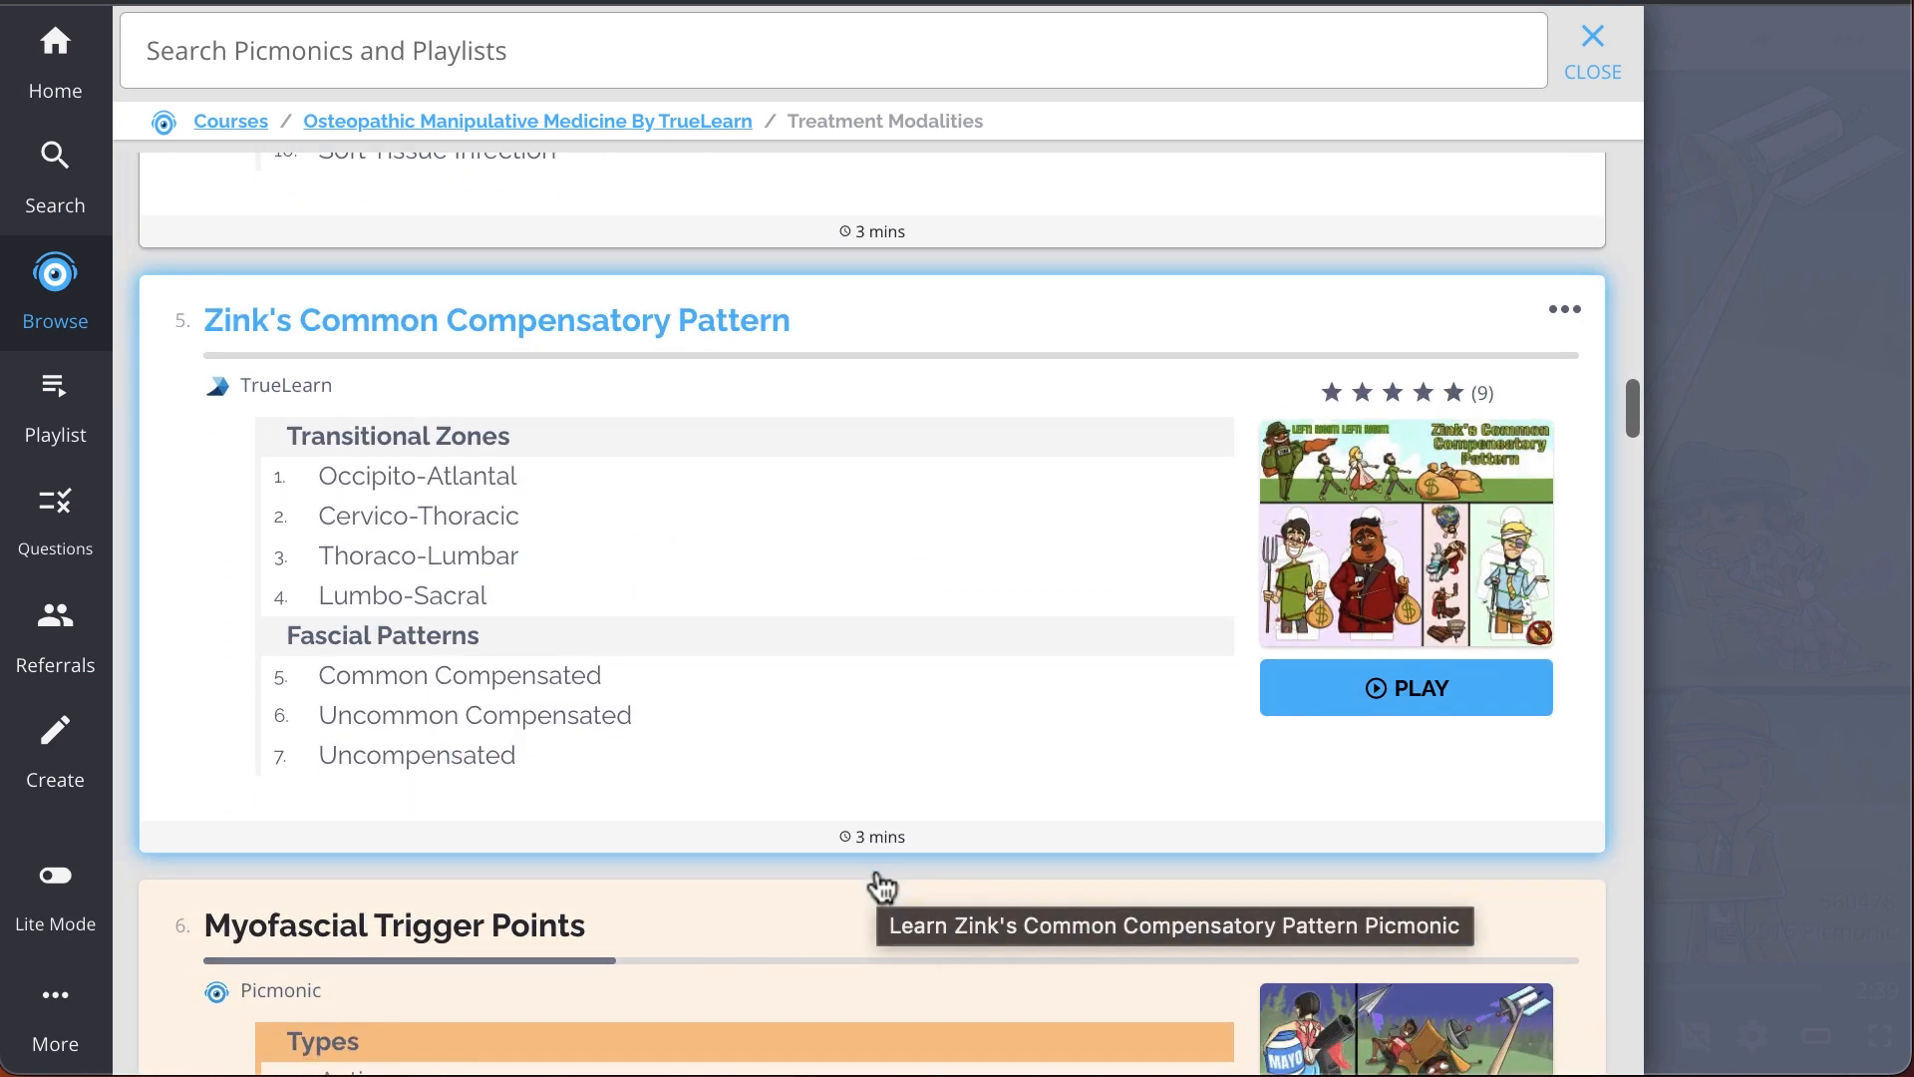
pyautogui.moveTo(883, 884)
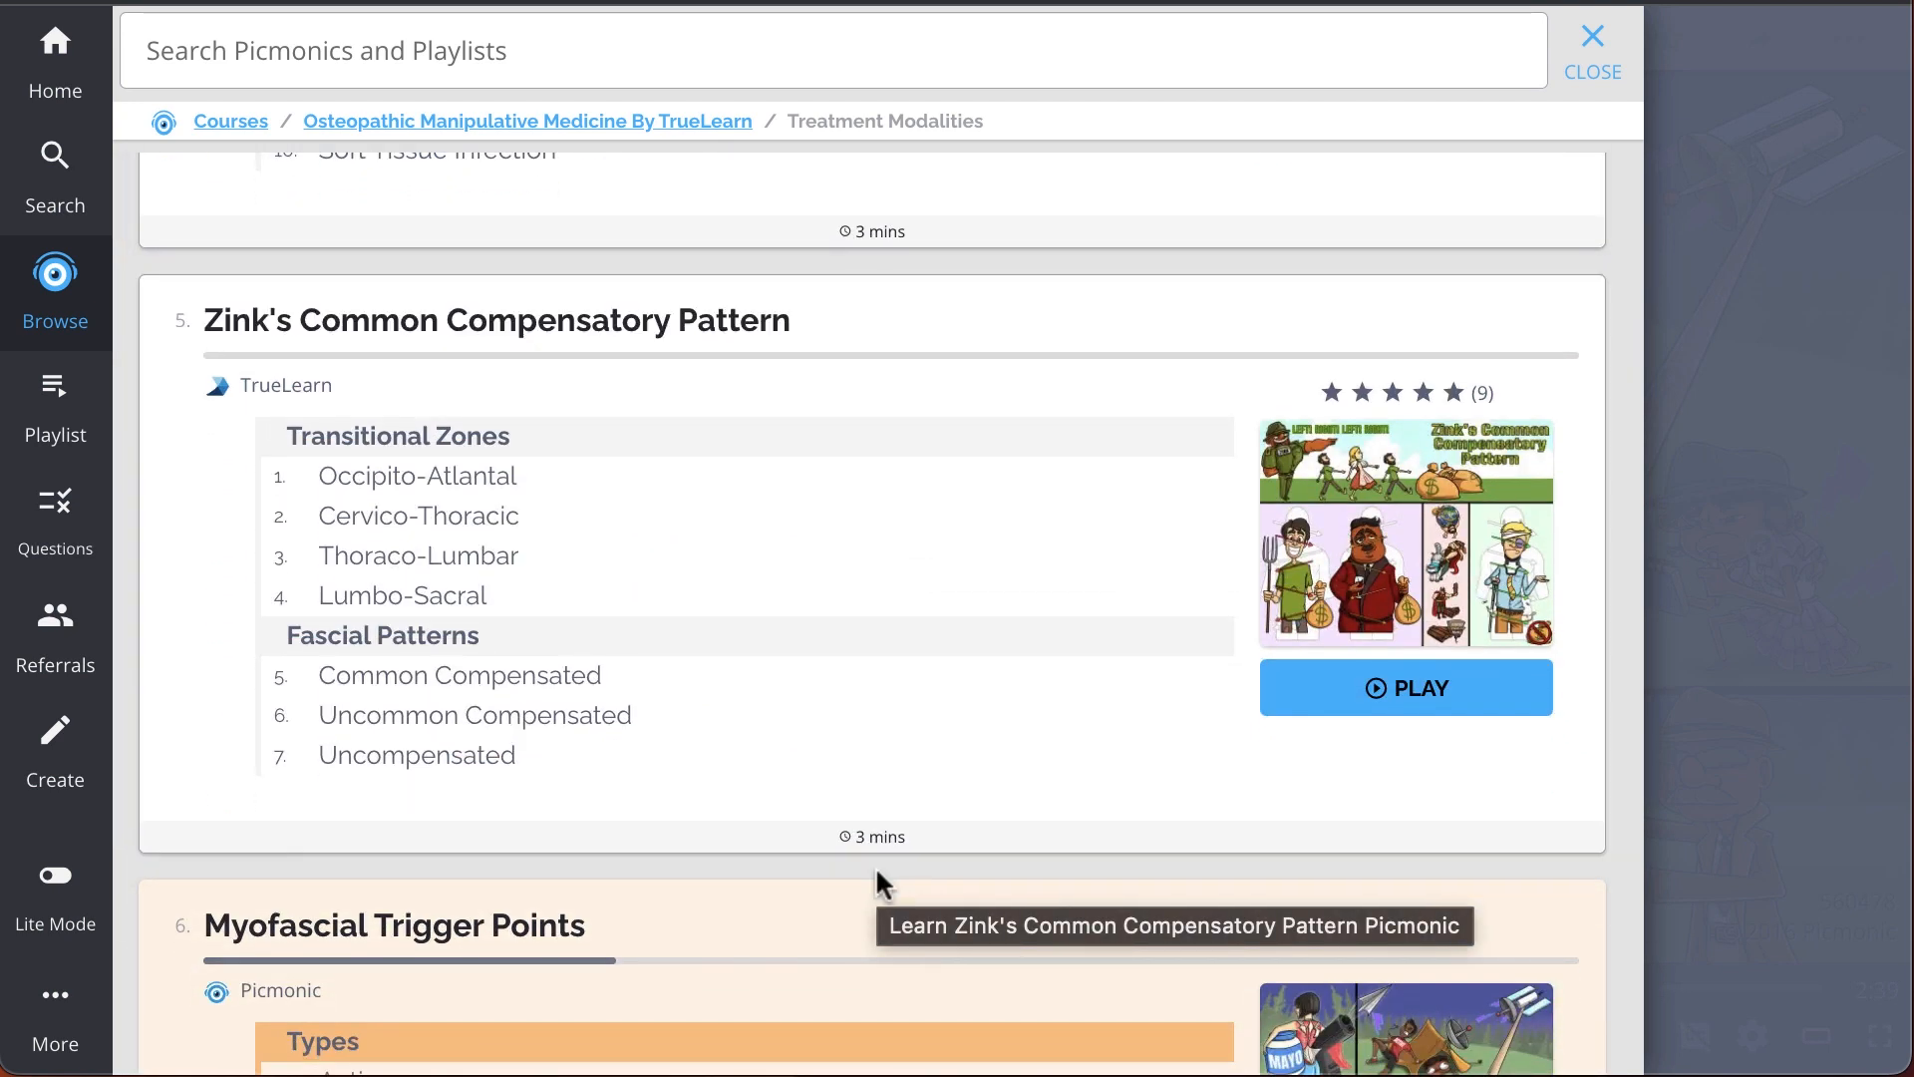
pyautogui.scroll(-3)
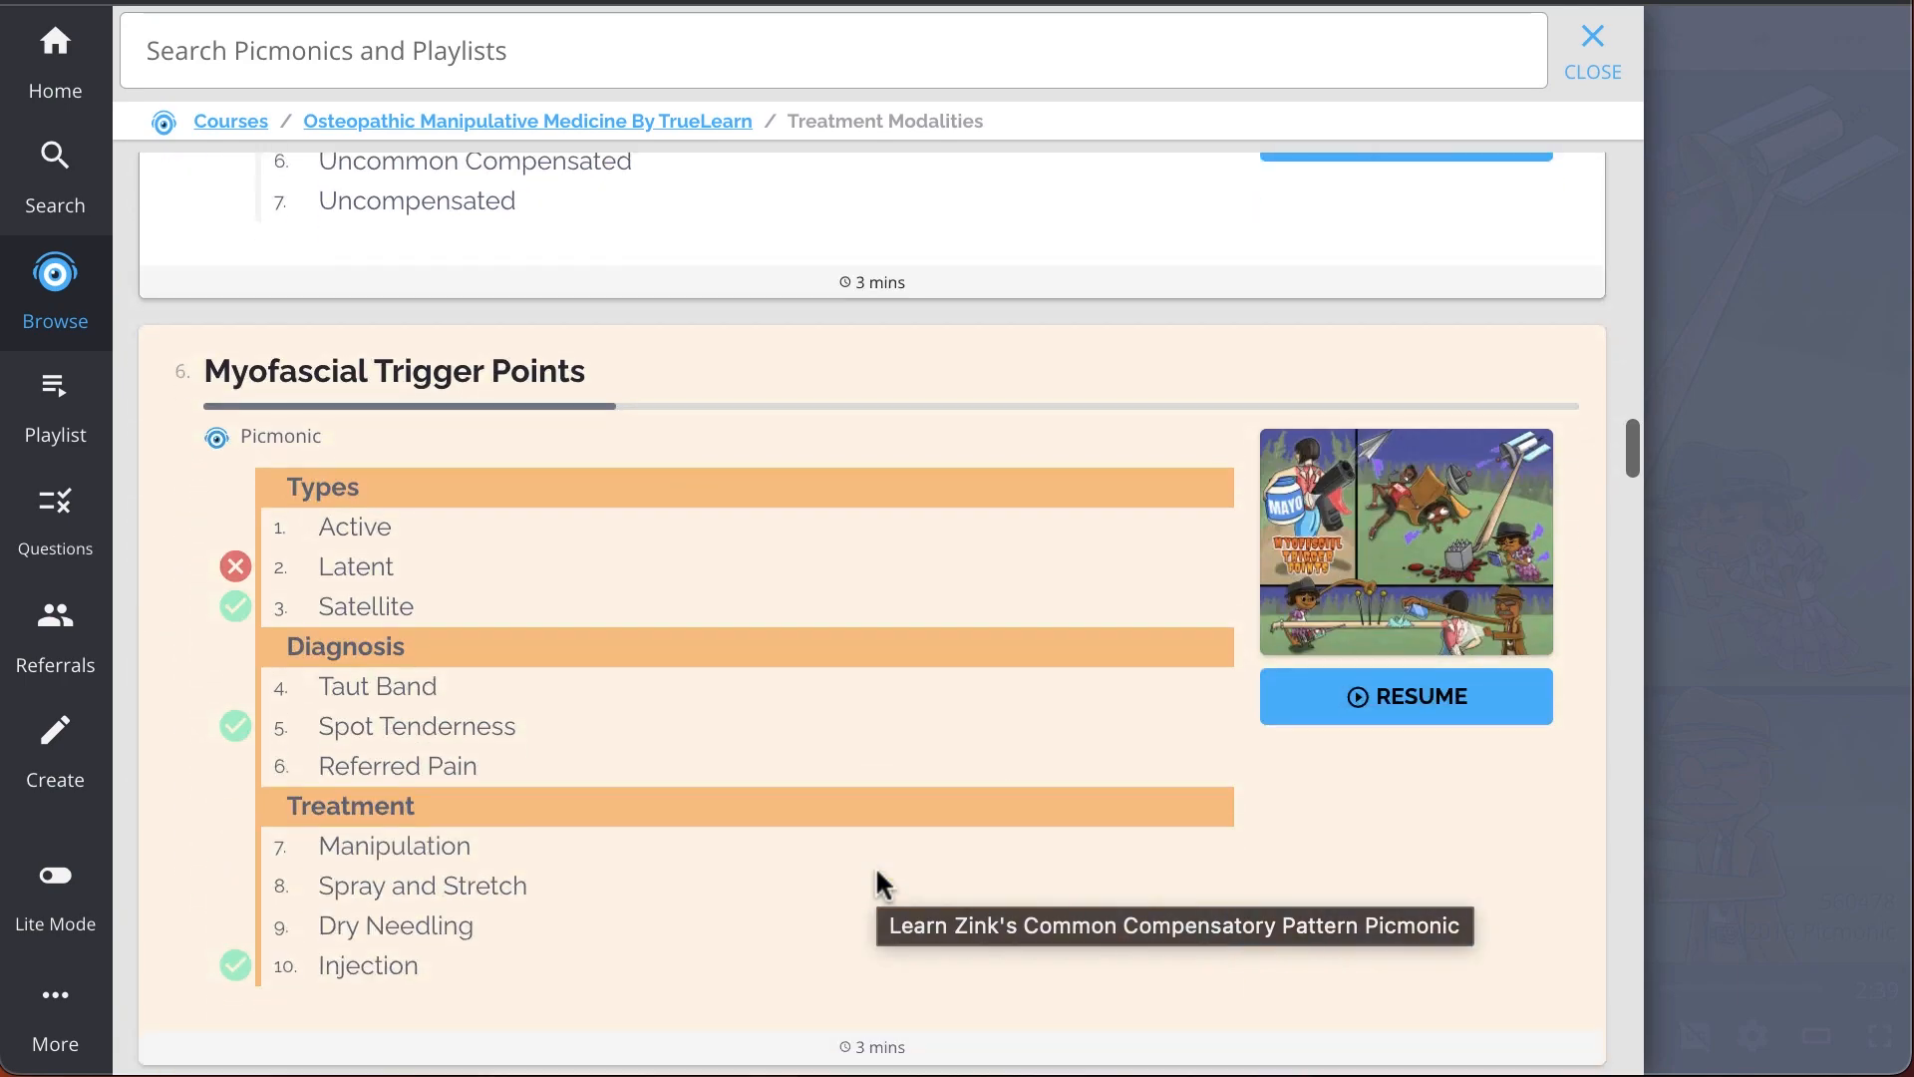